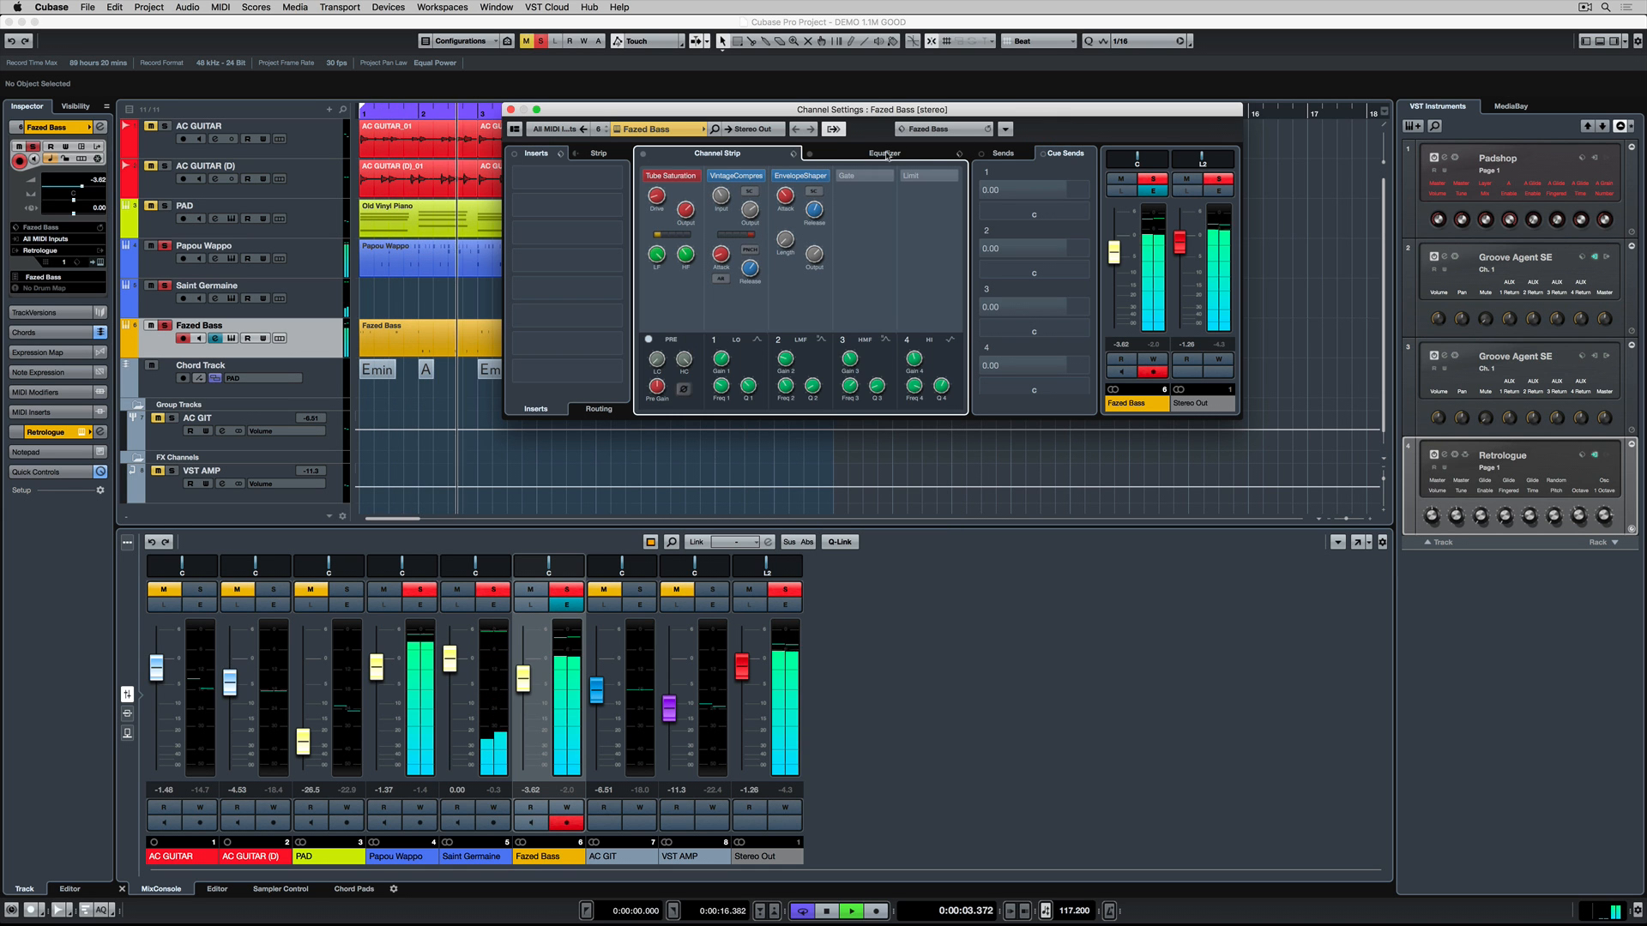
View the Fazed Bass equalizer curve (+6.2 dB near 98 Hz, cuts above), then close its settings.
left_click(883, 153)
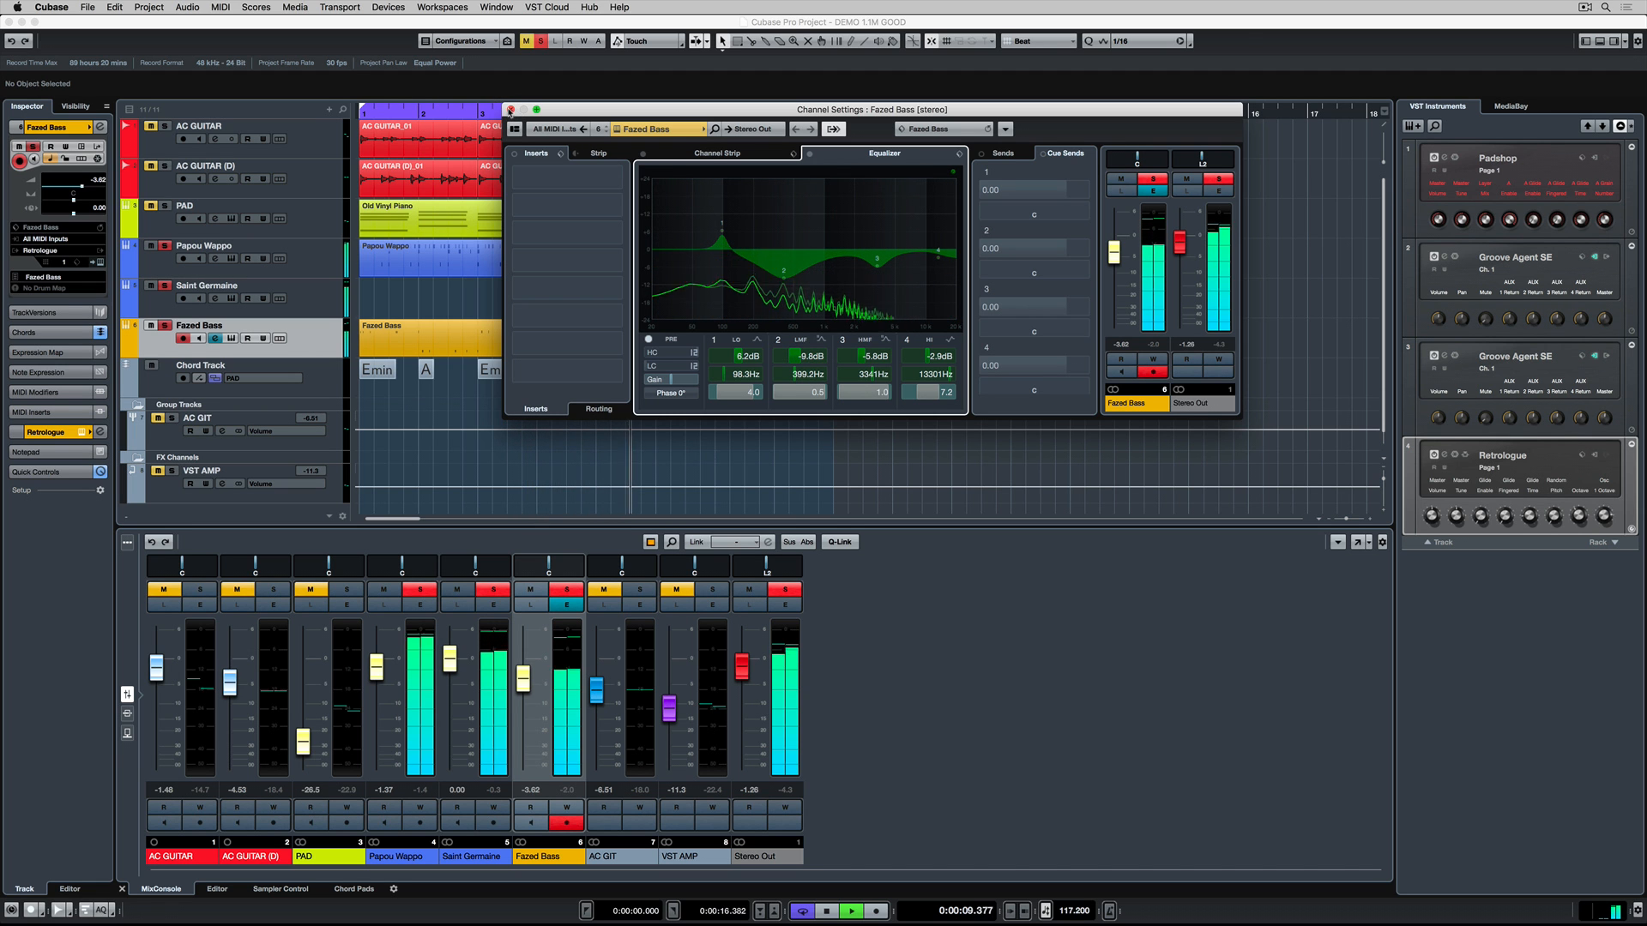
left_click(512, 109)
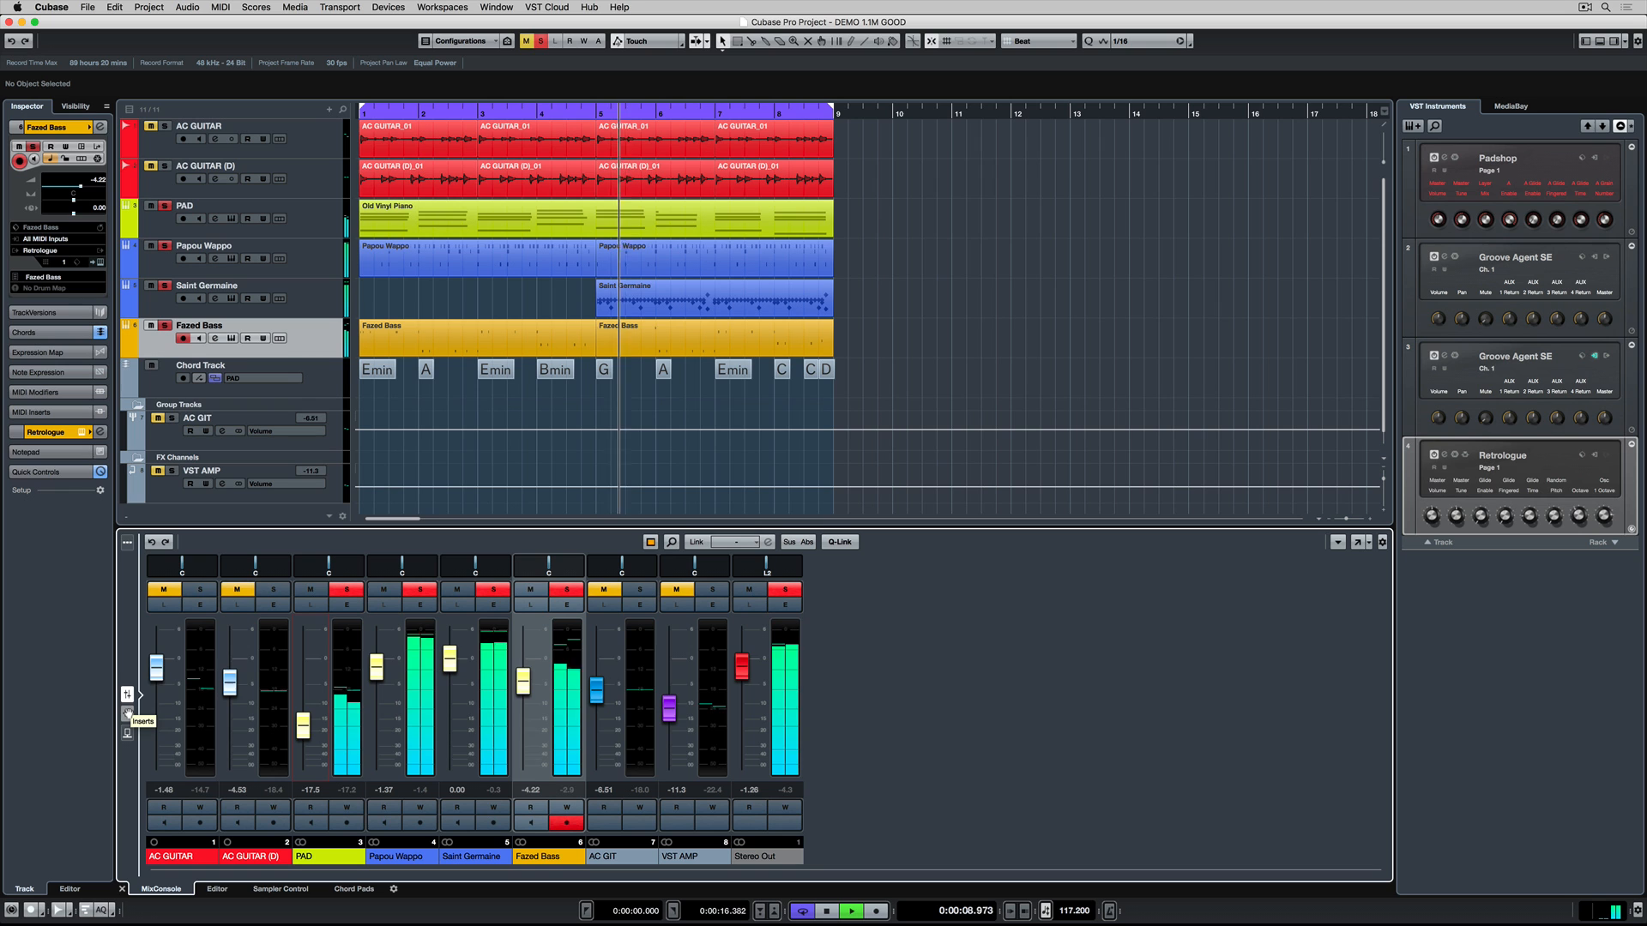
Insert the Modulation AutoPan effect on the PAD channel.
left_click(126, 711)
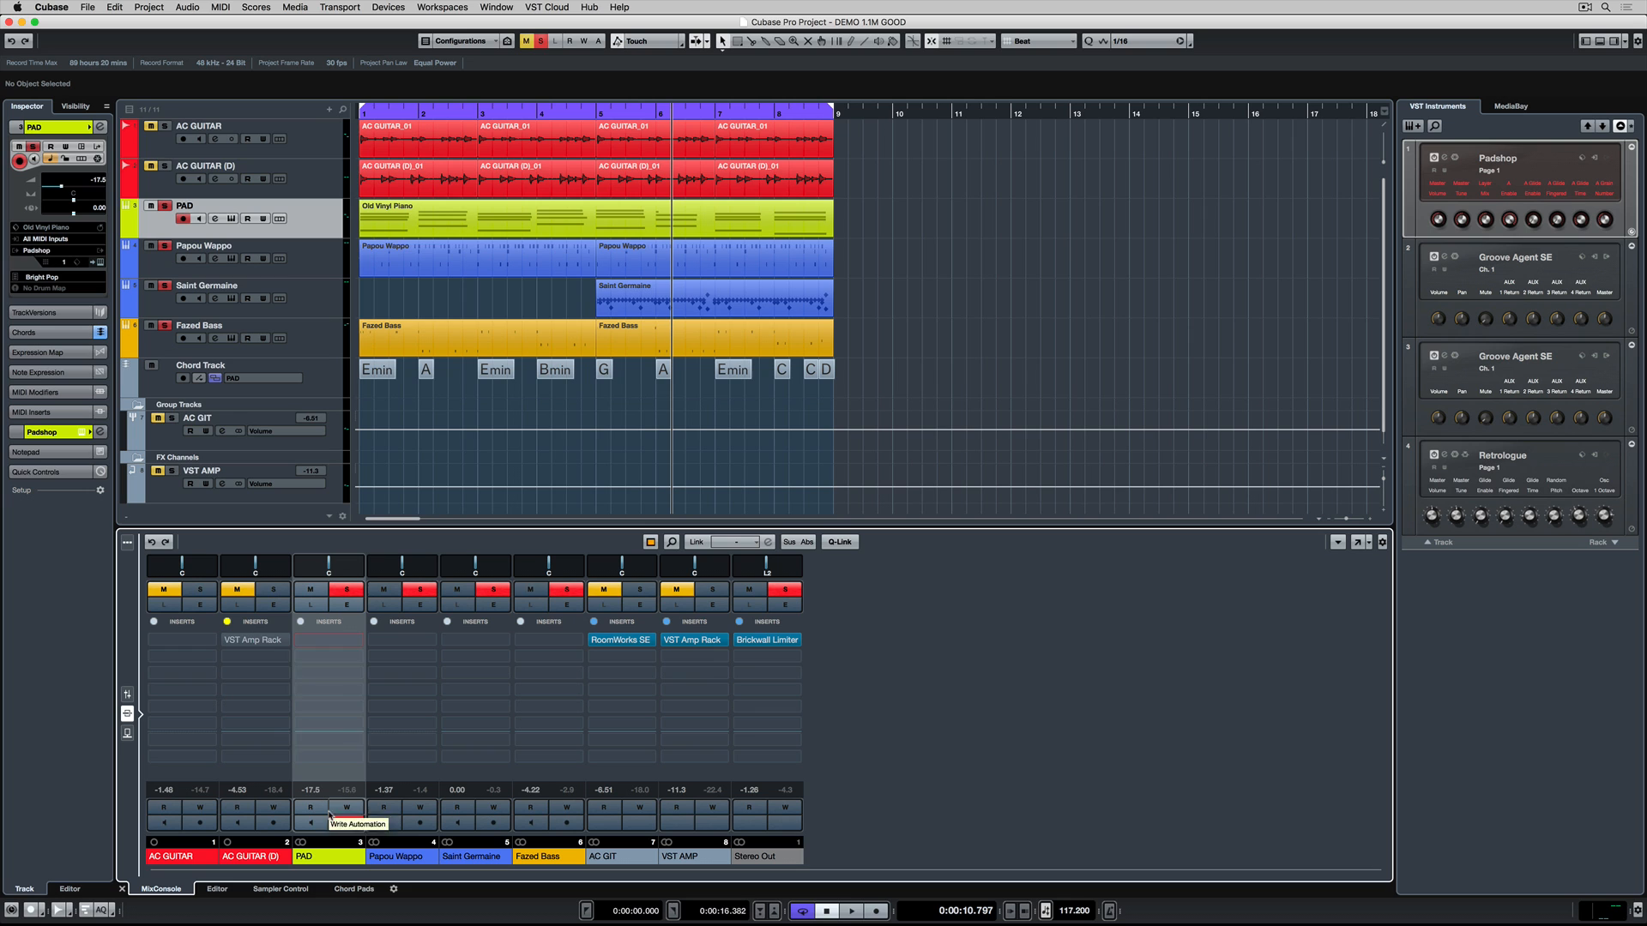
left_click(328, 640)
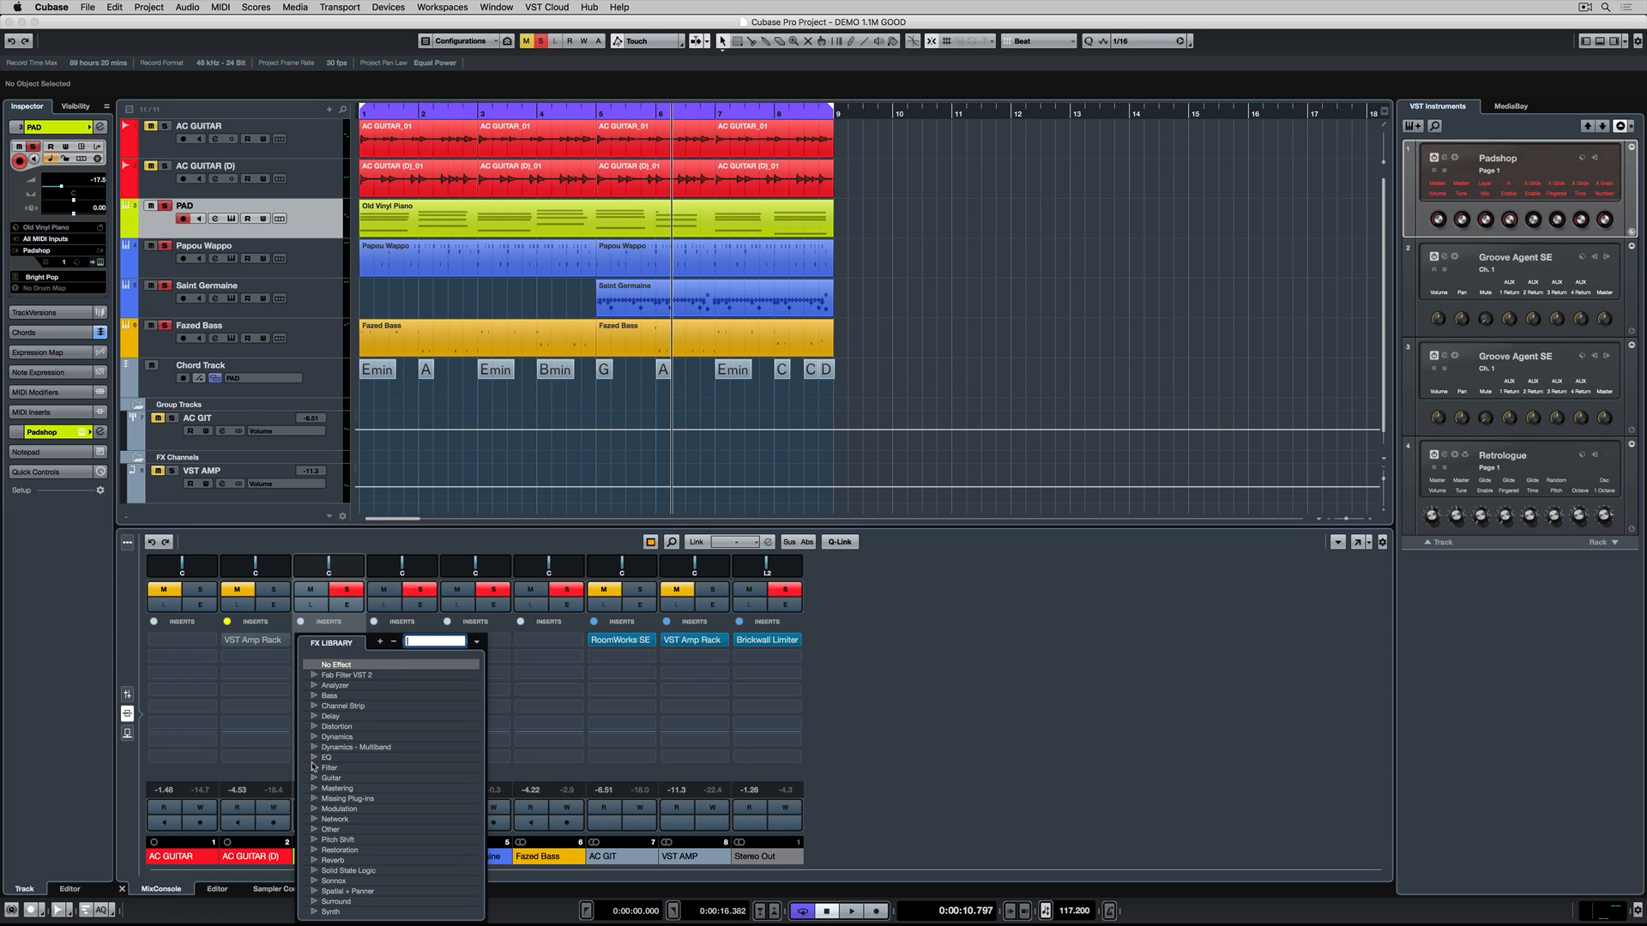
left_click(338, 809)
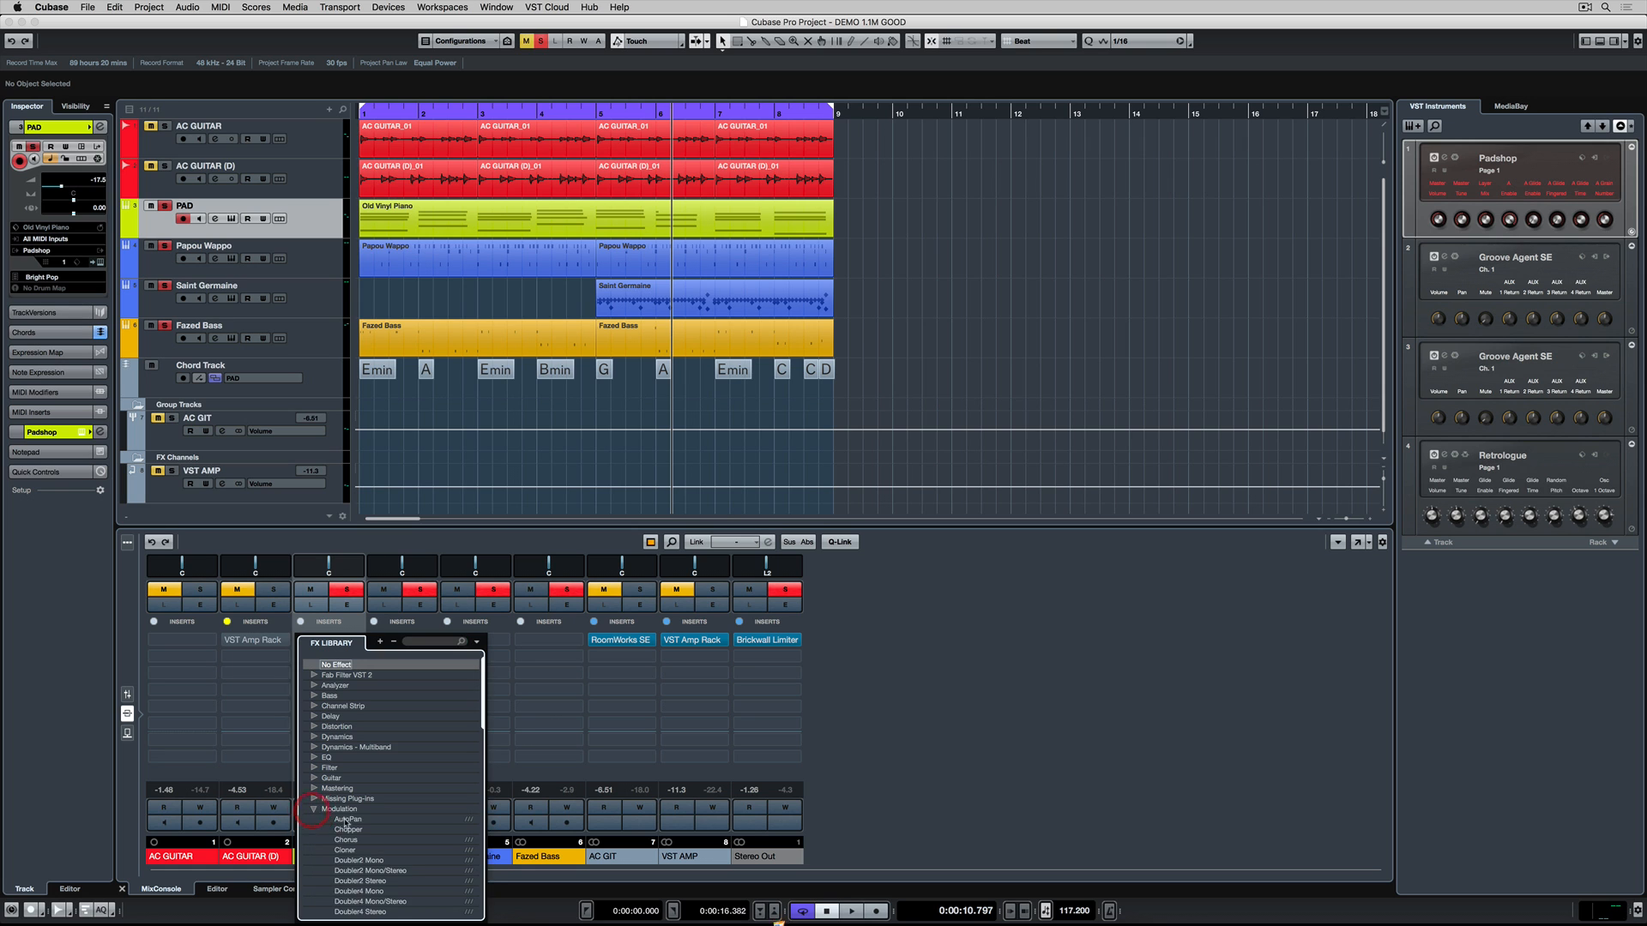
left_click(346, 819)
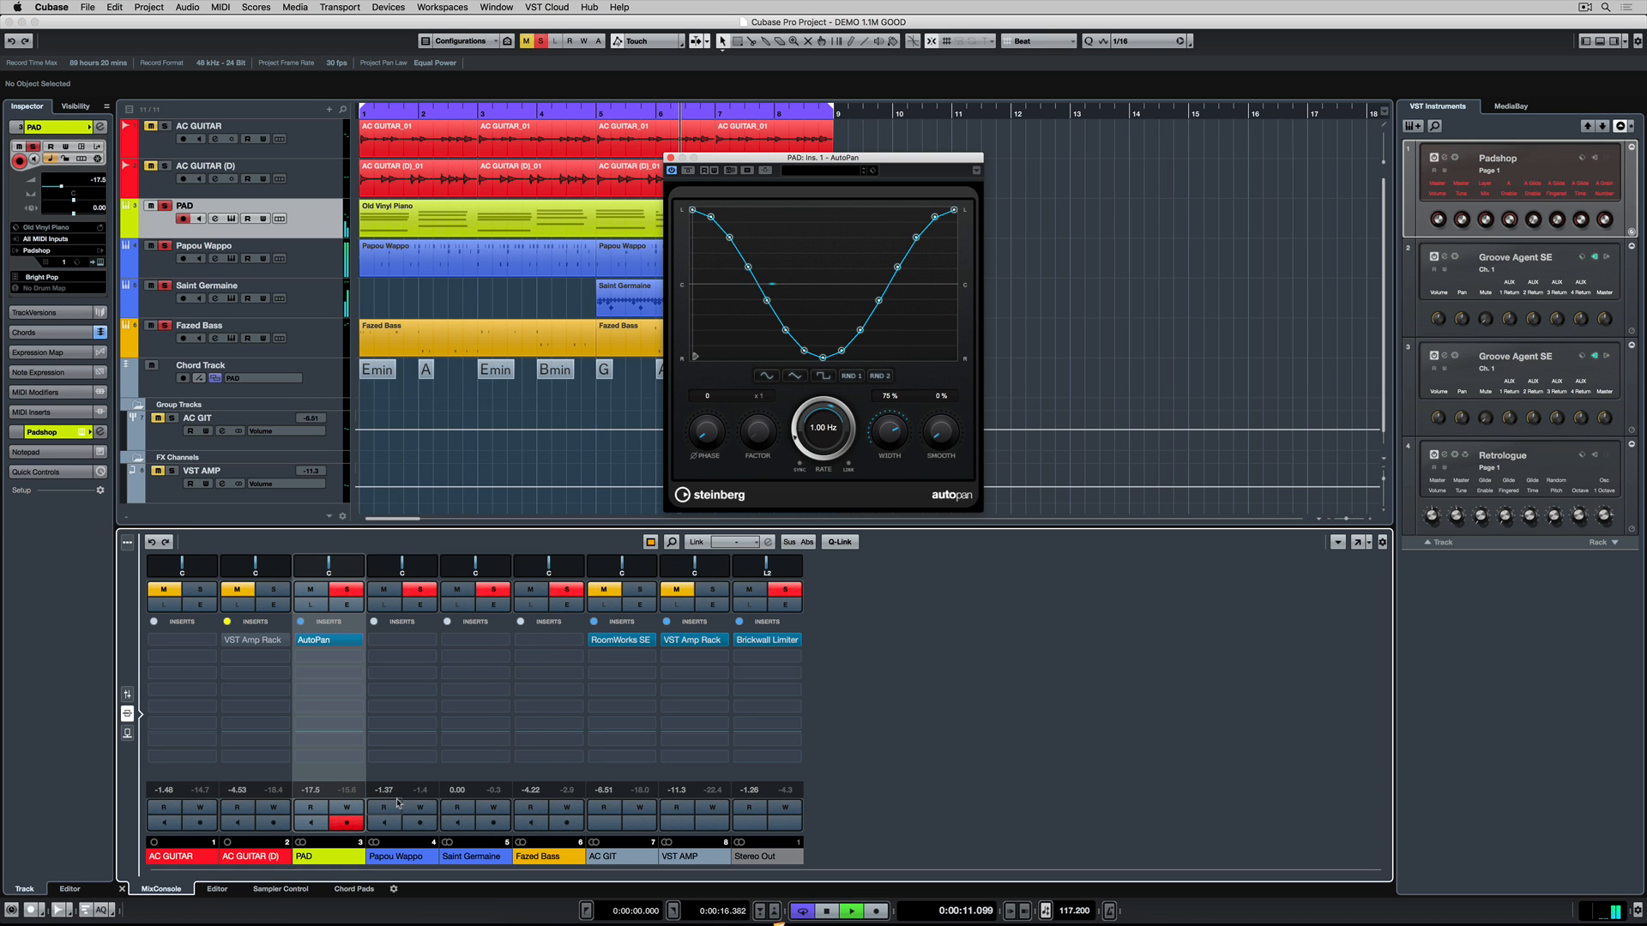
mouse_move(415, 790)
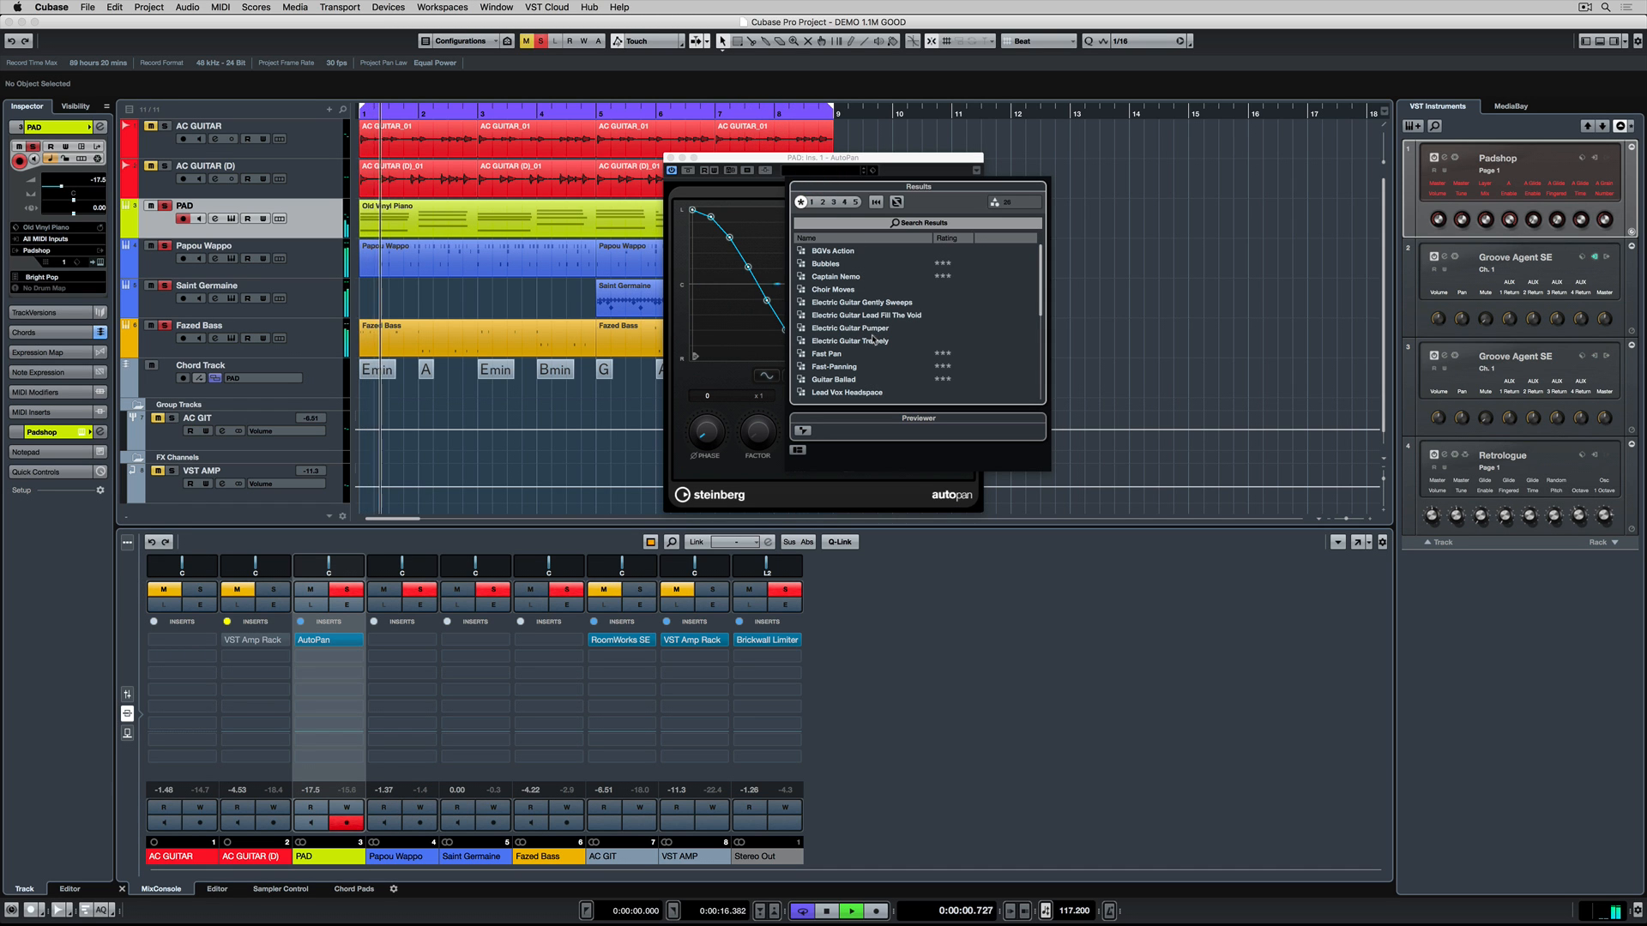
Audition AutoPan presets such as Fast-Panning while browsing toward Choir Moves.
left_click(835, 366)
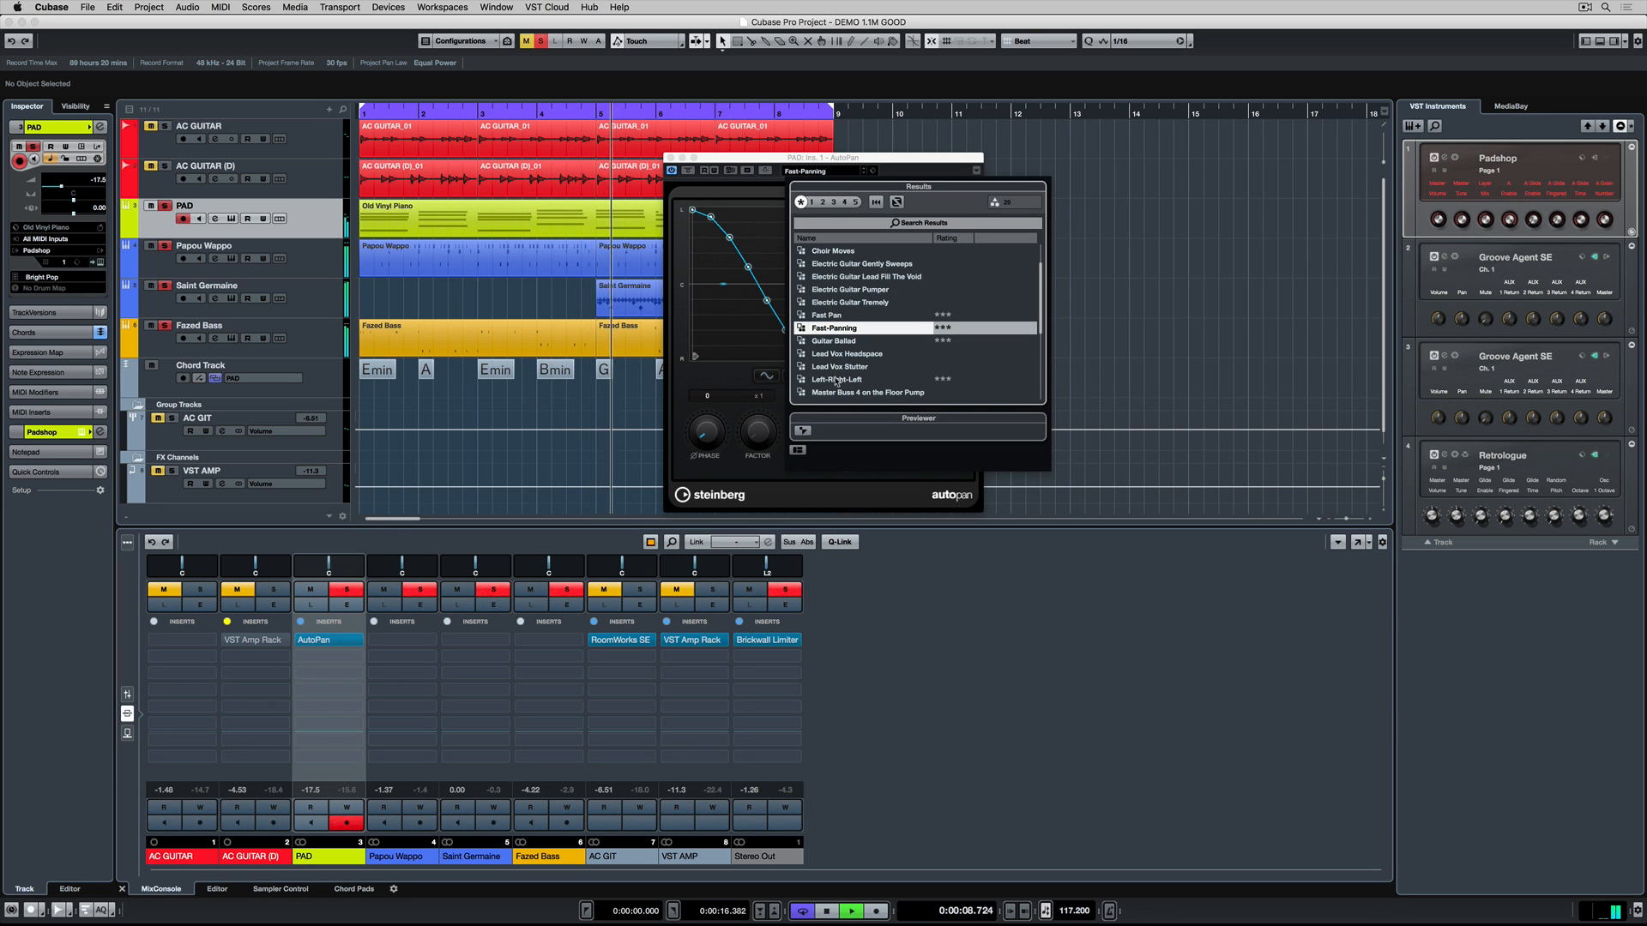
mouse_move(853, 302)
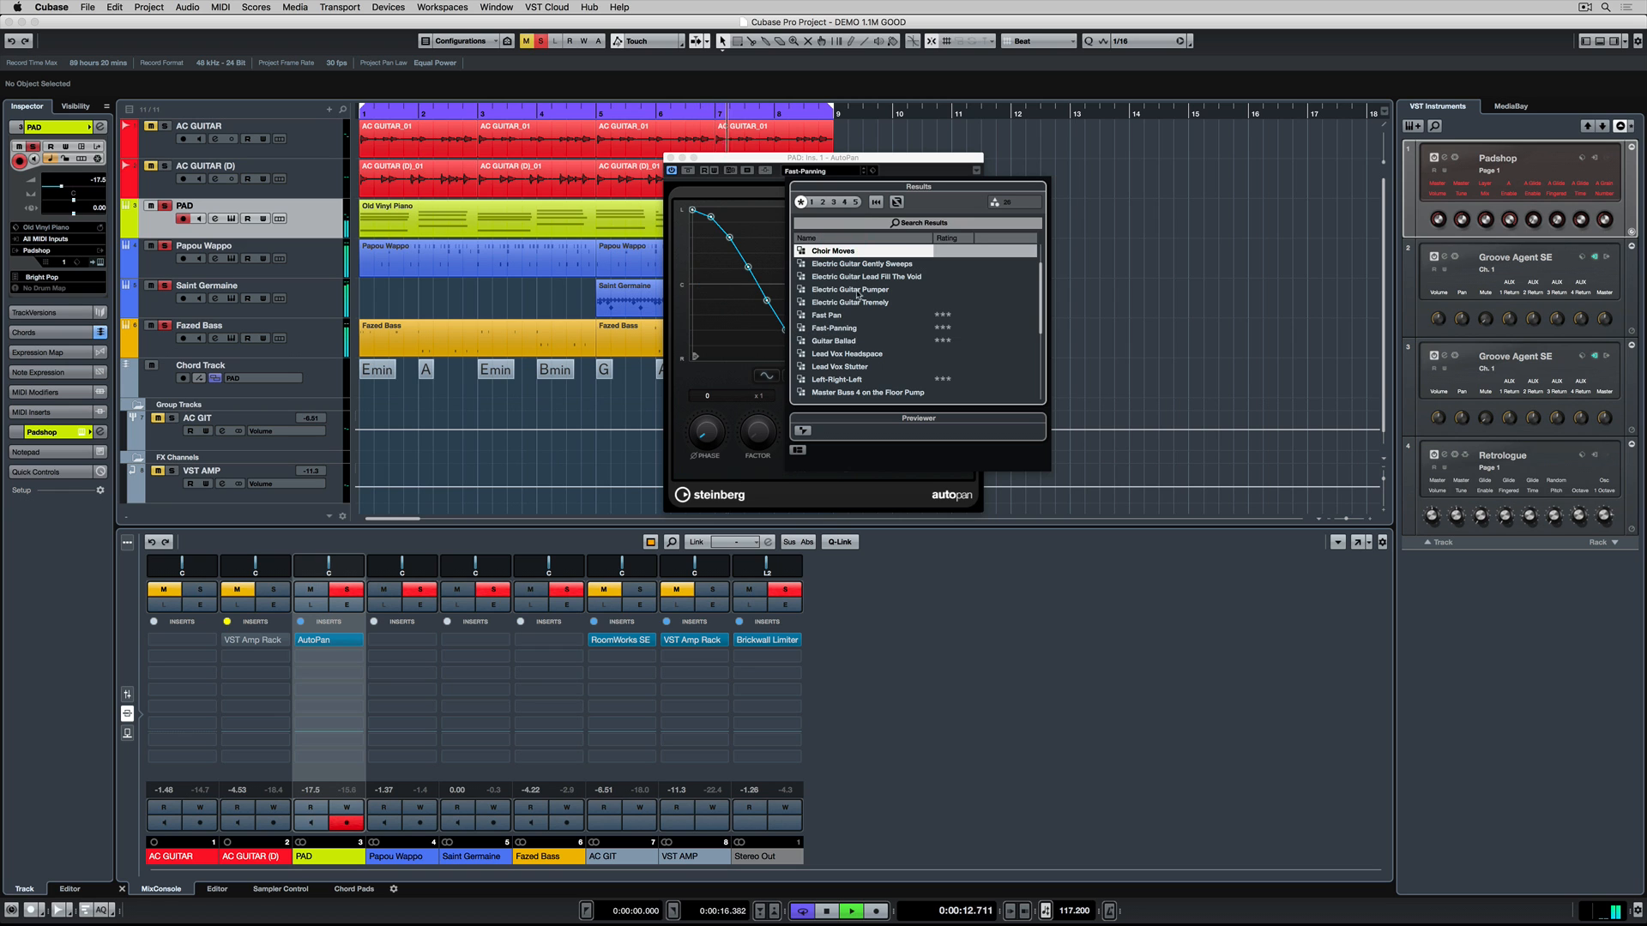
scroll("down", 3)
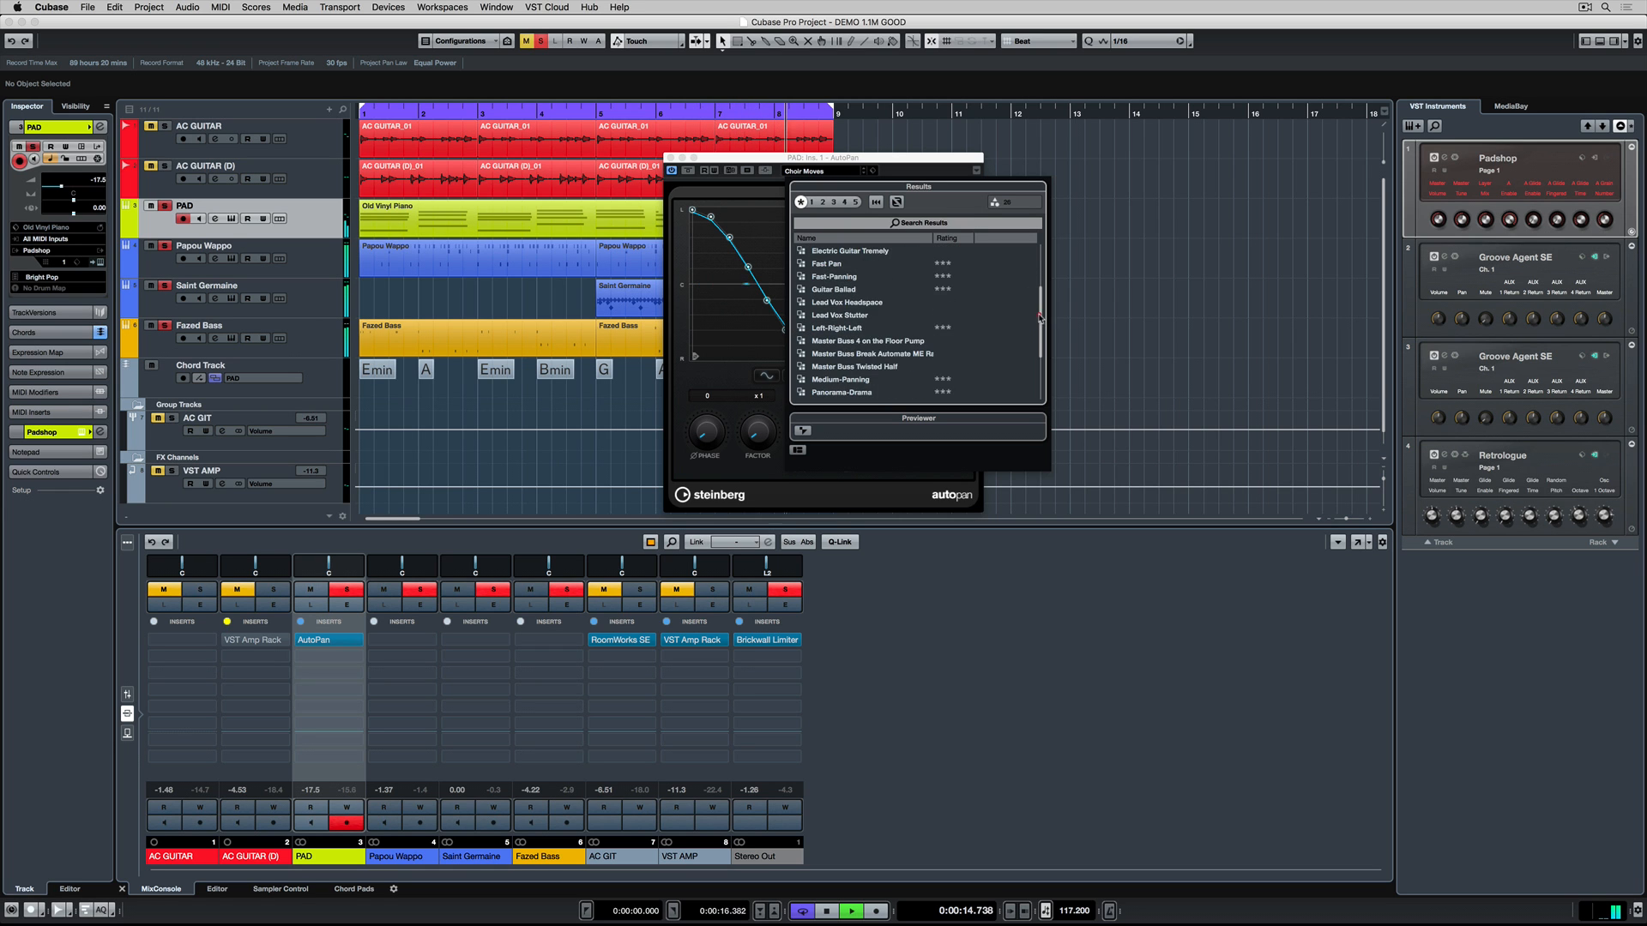
scroll("down", 3)
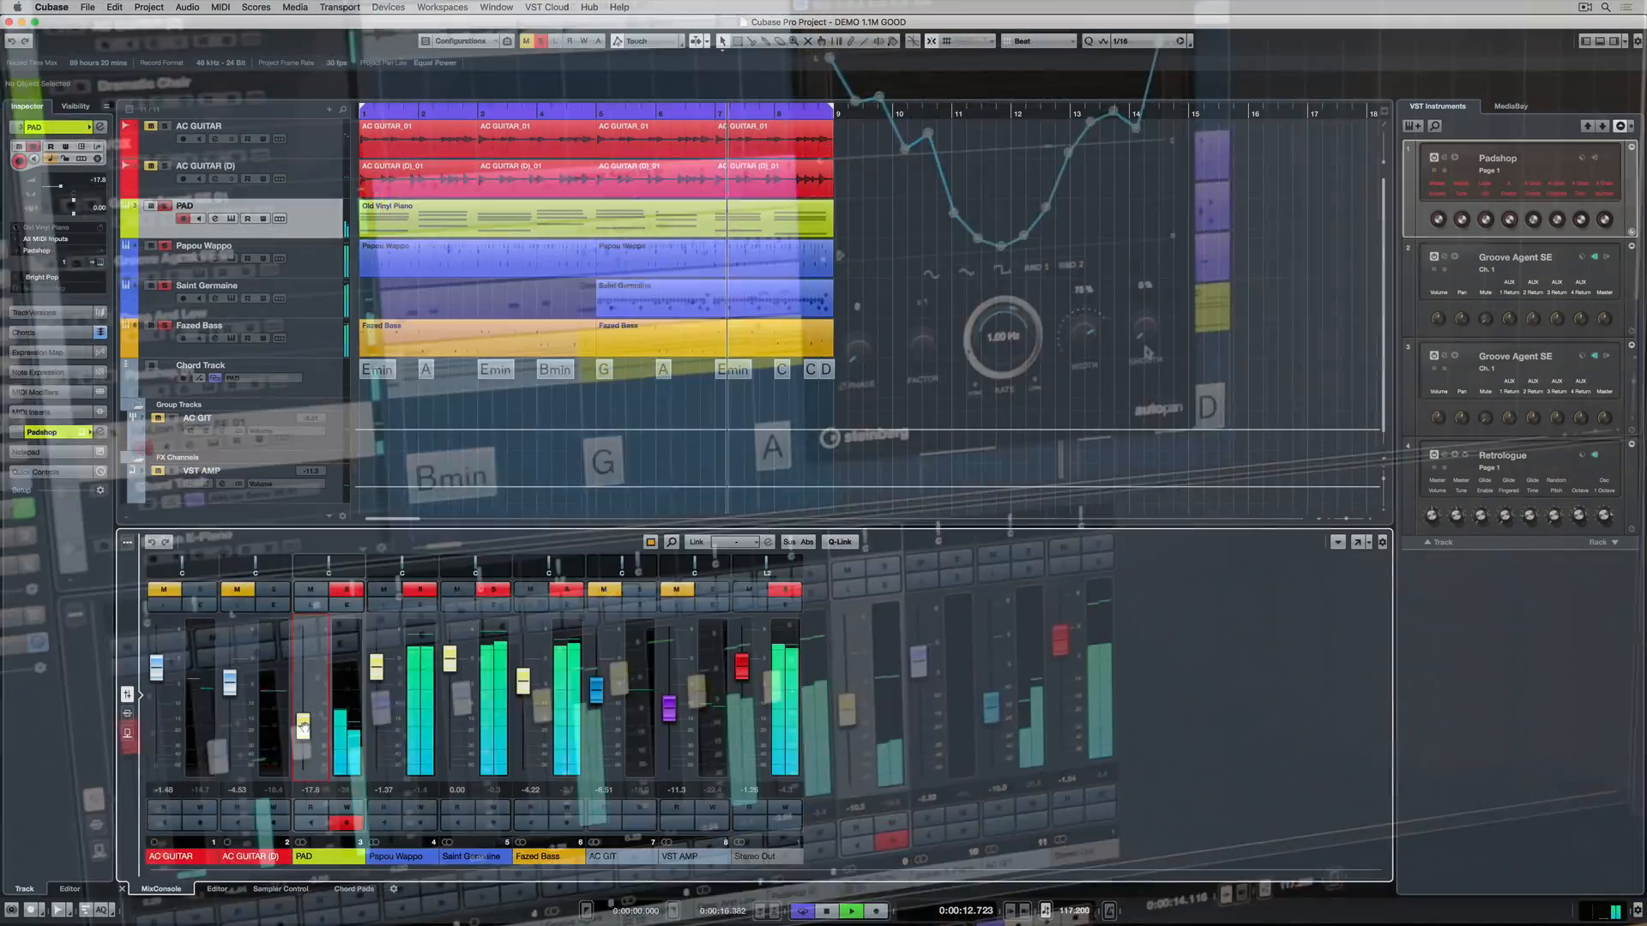
Search the PAD channel's EQ presets for 'pad' and load one.
left_click(347, 589)
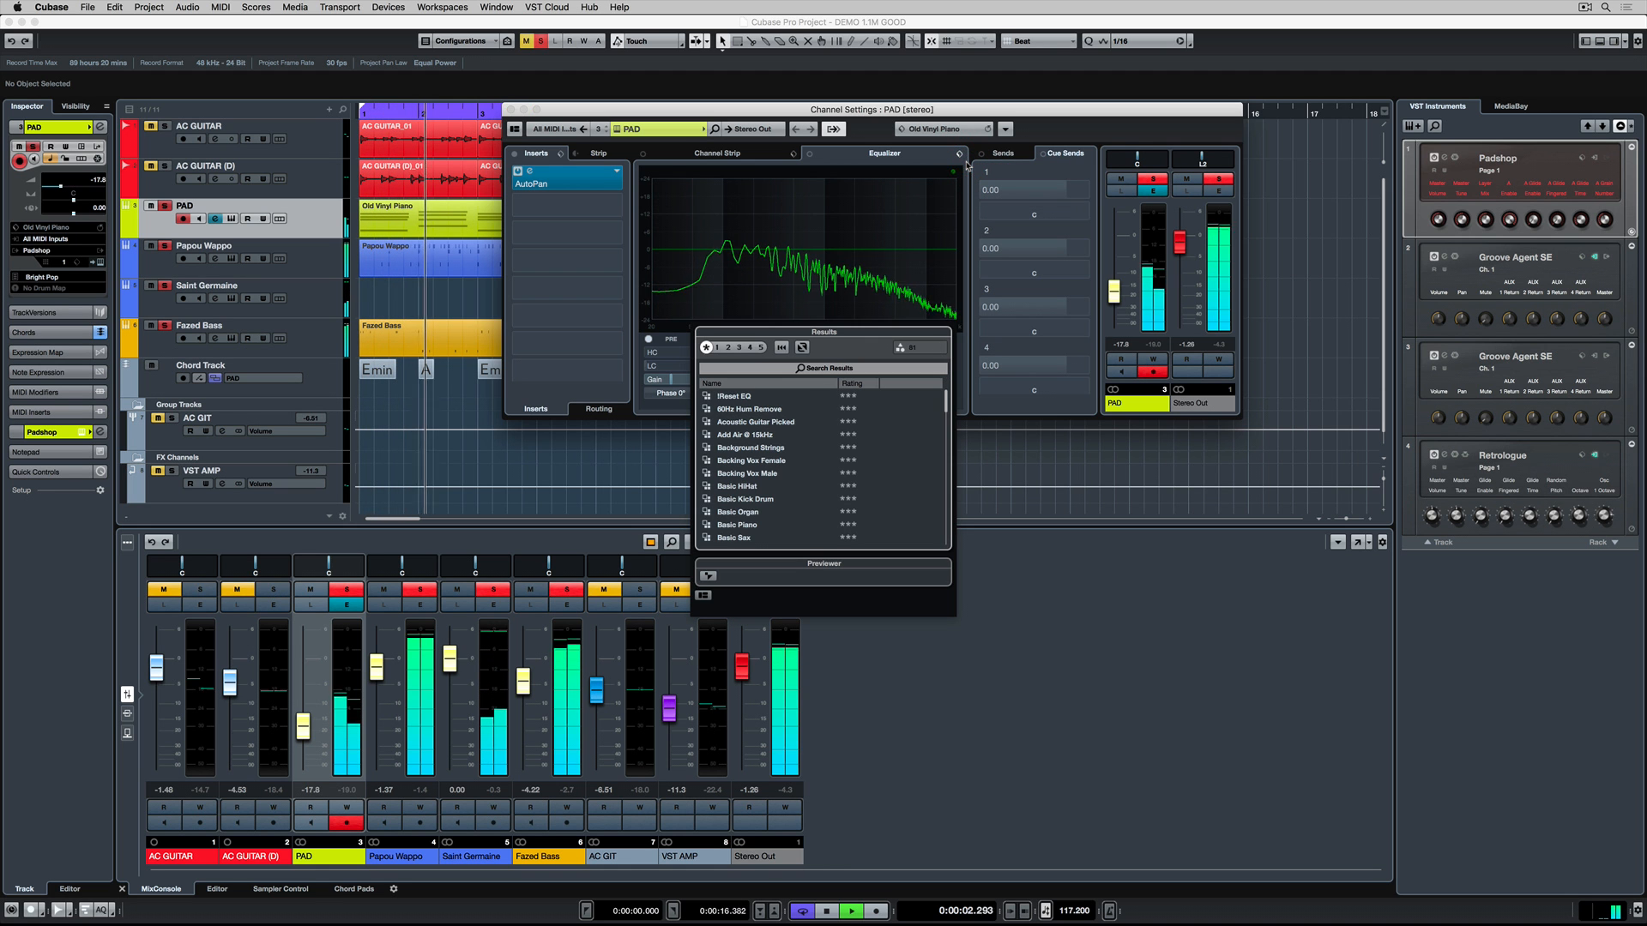
left_click(822, 368)
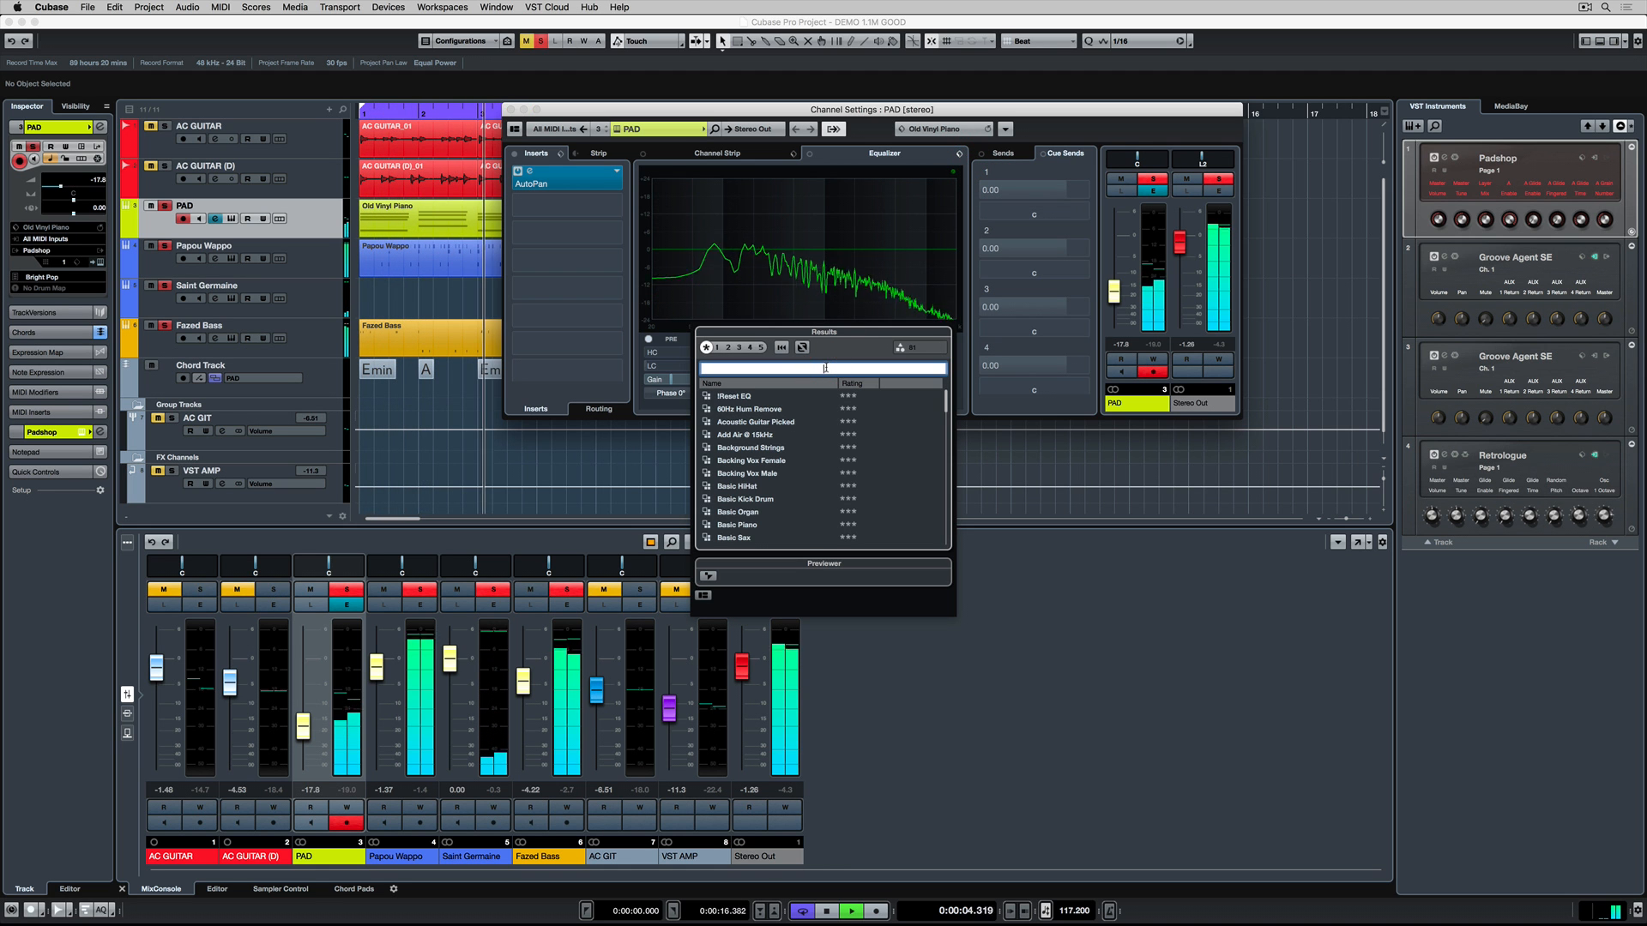
type("pad")
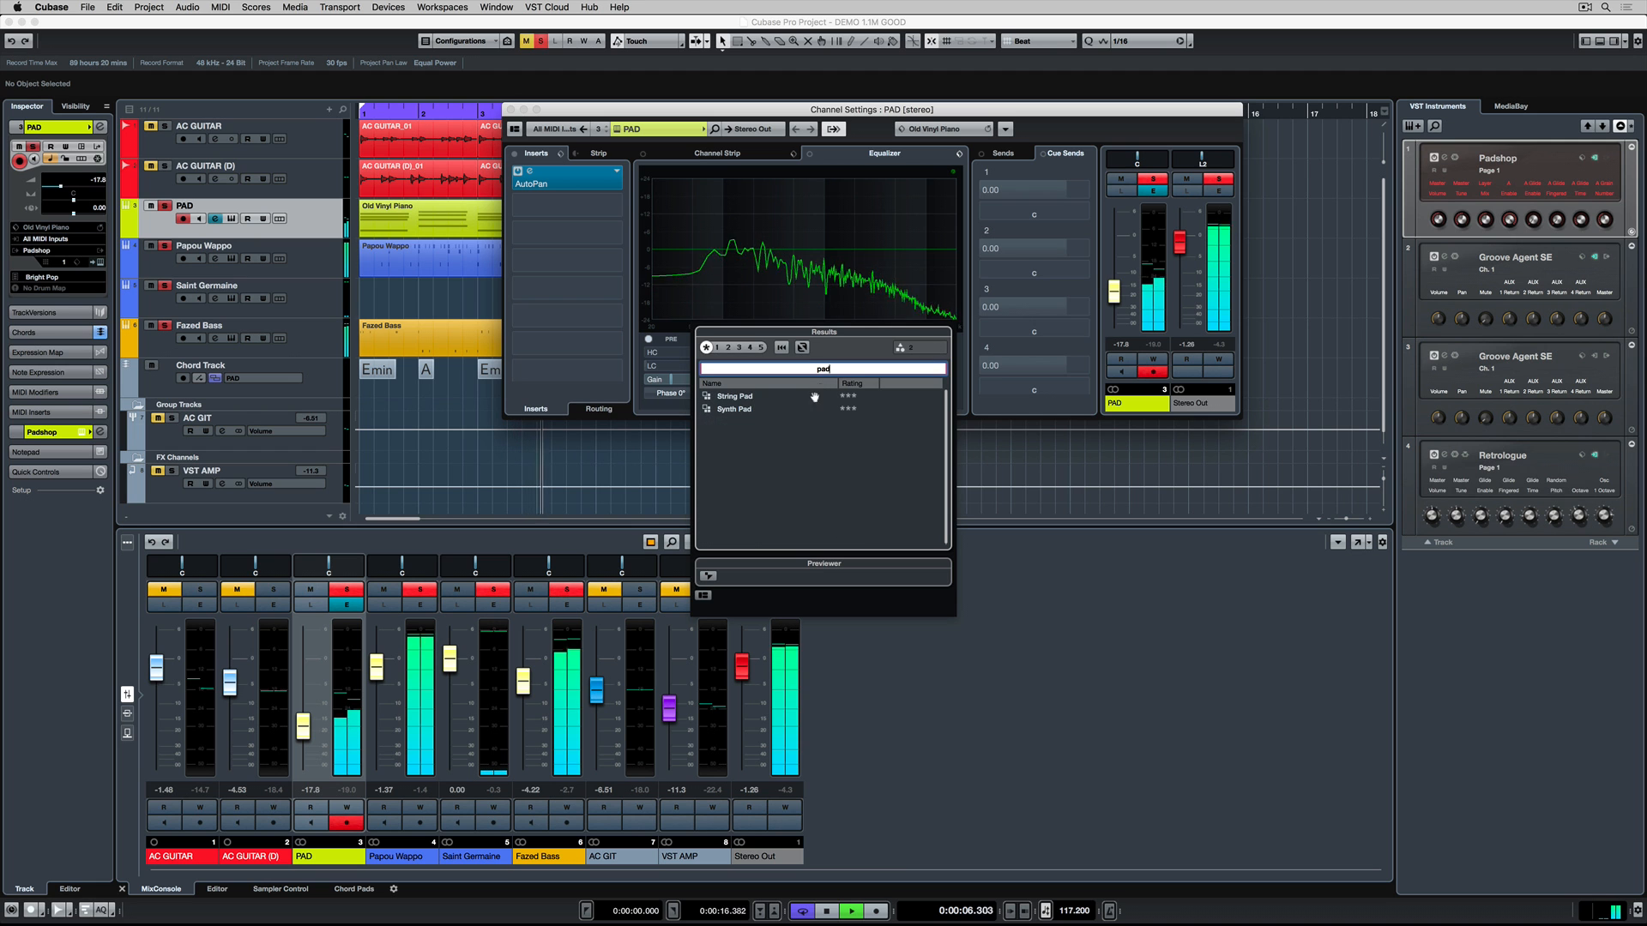
left_click(735, 396)
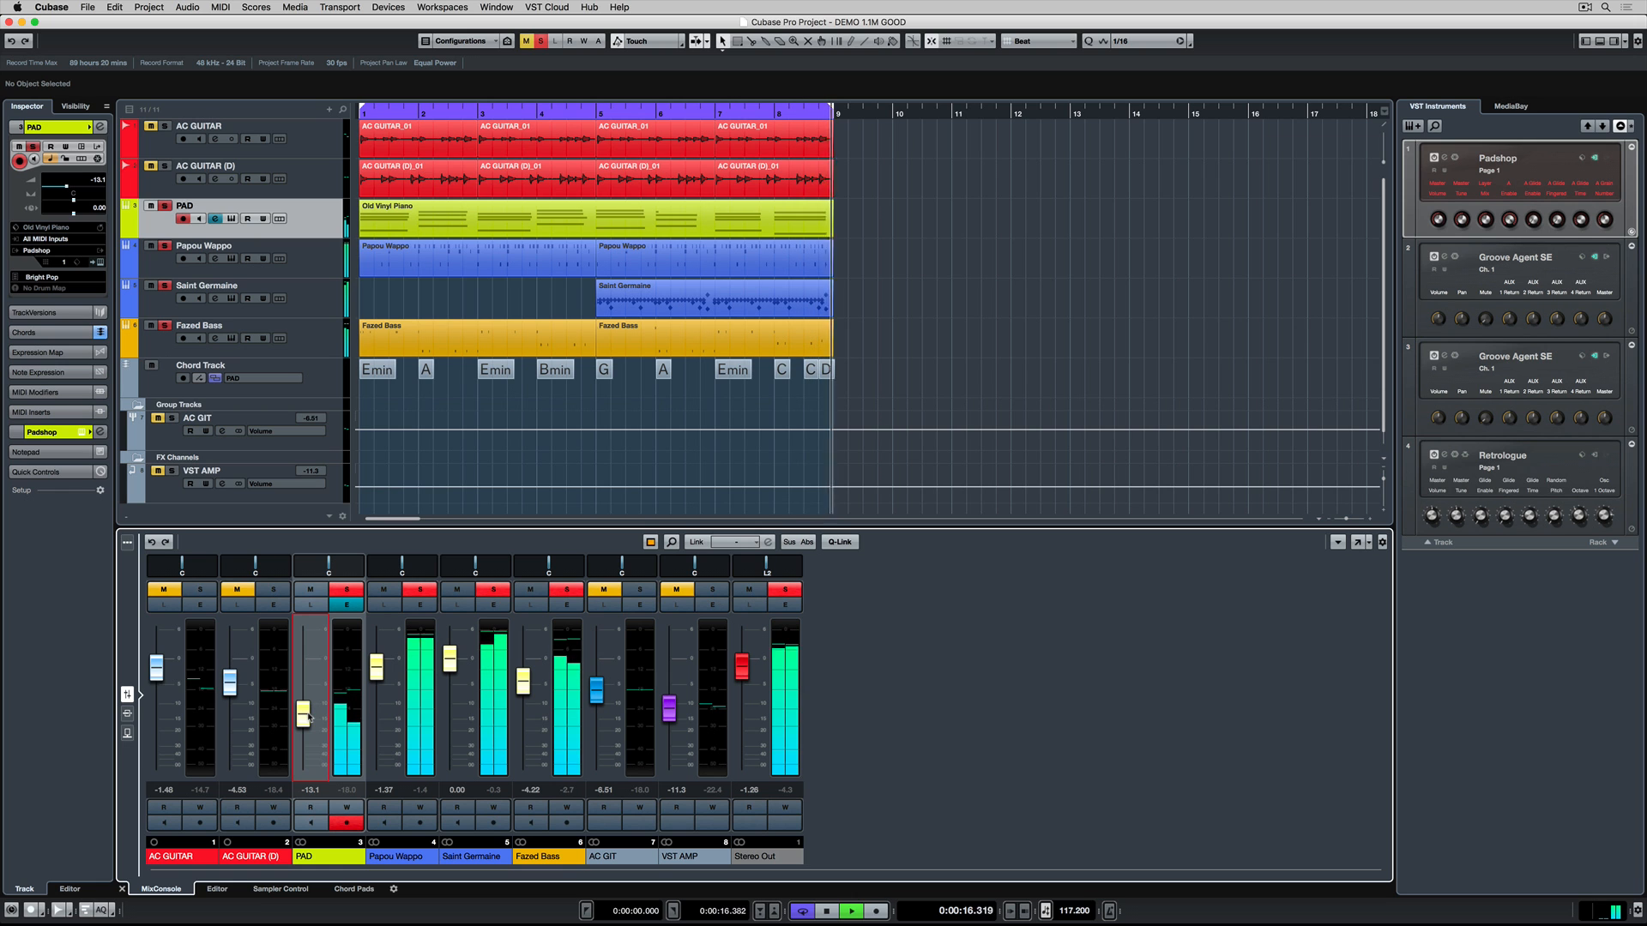
Mute the first two events on AC GUITAR and AC GUITAR (D) with the Mute tool.
left_click(851, 911)
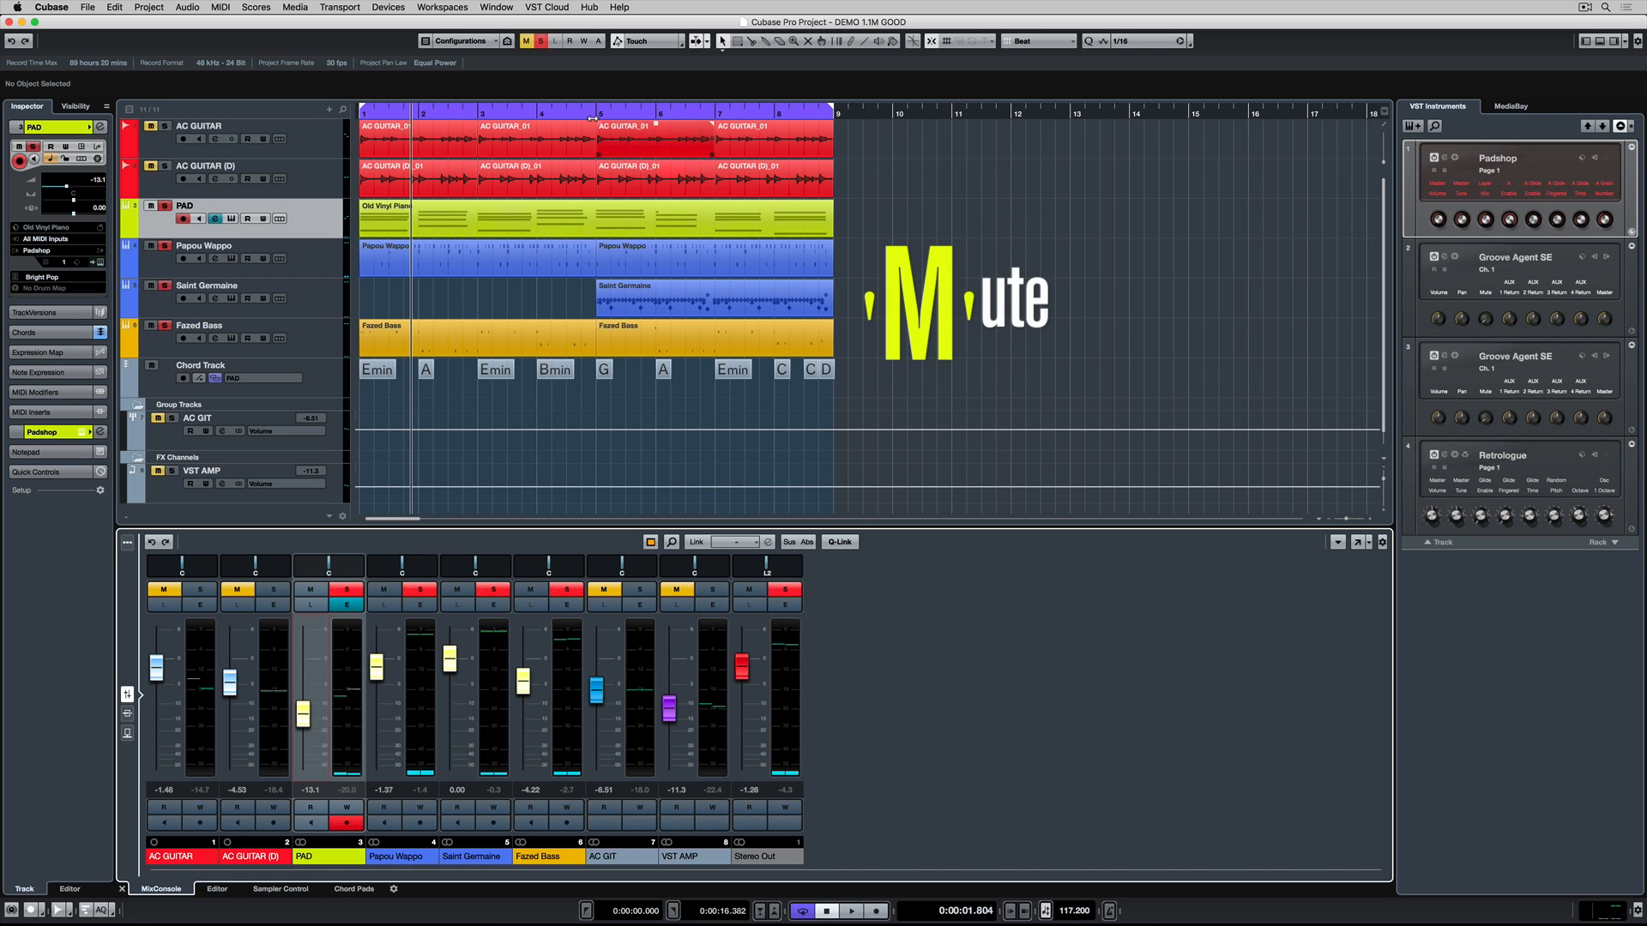
left_click(850, 911)
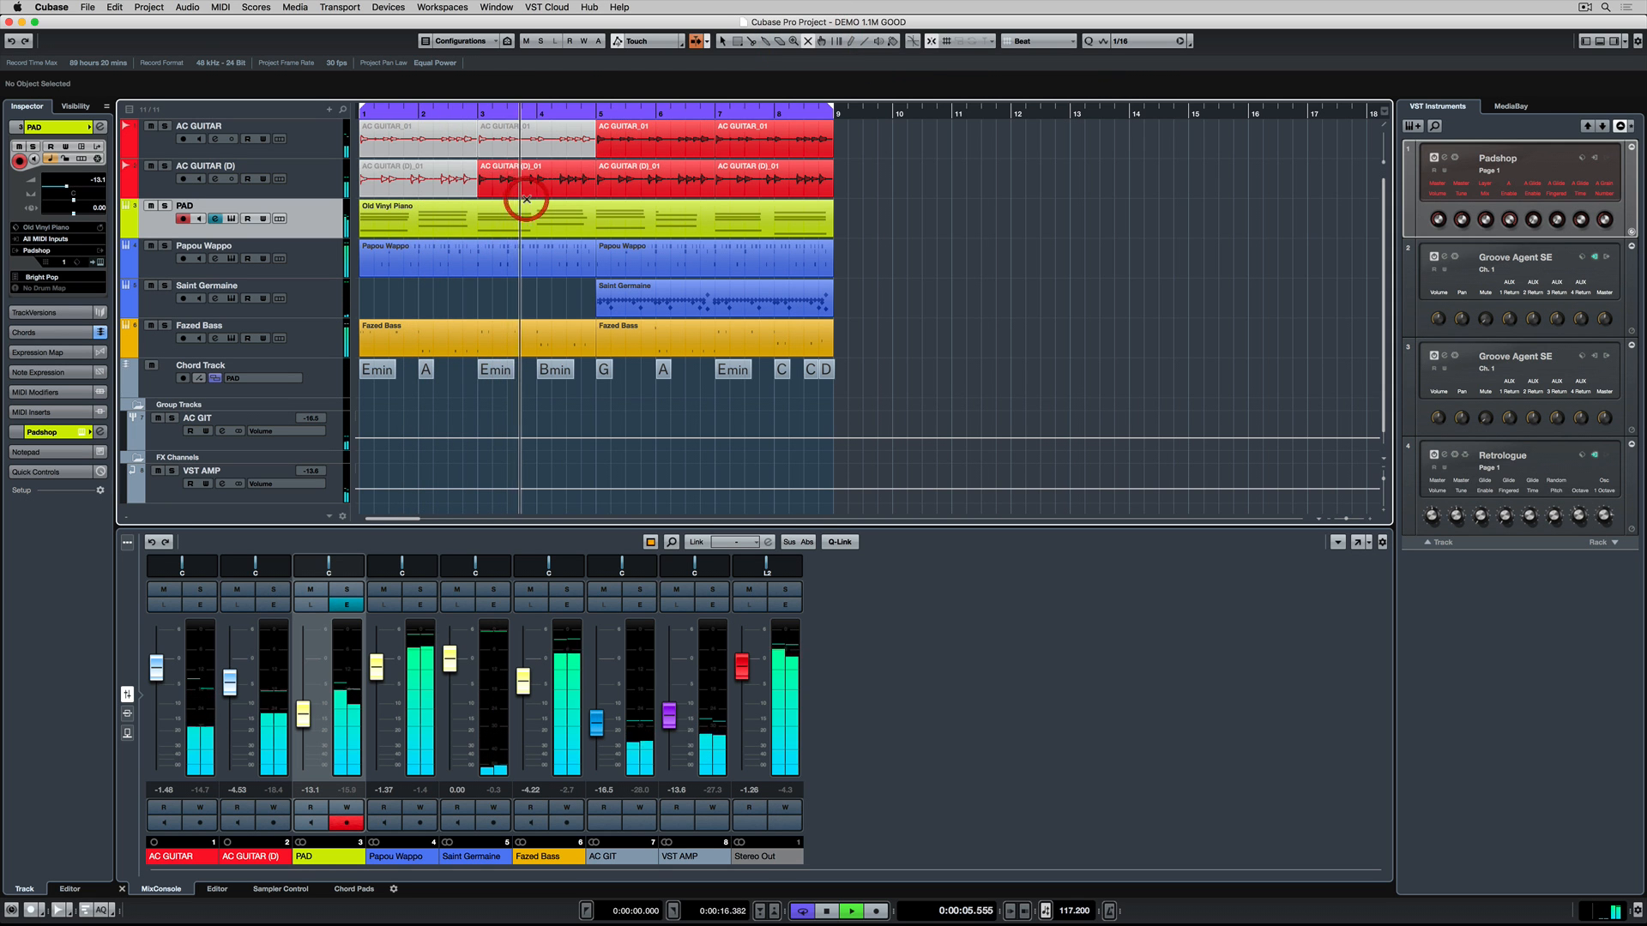
left_click(510, 179)
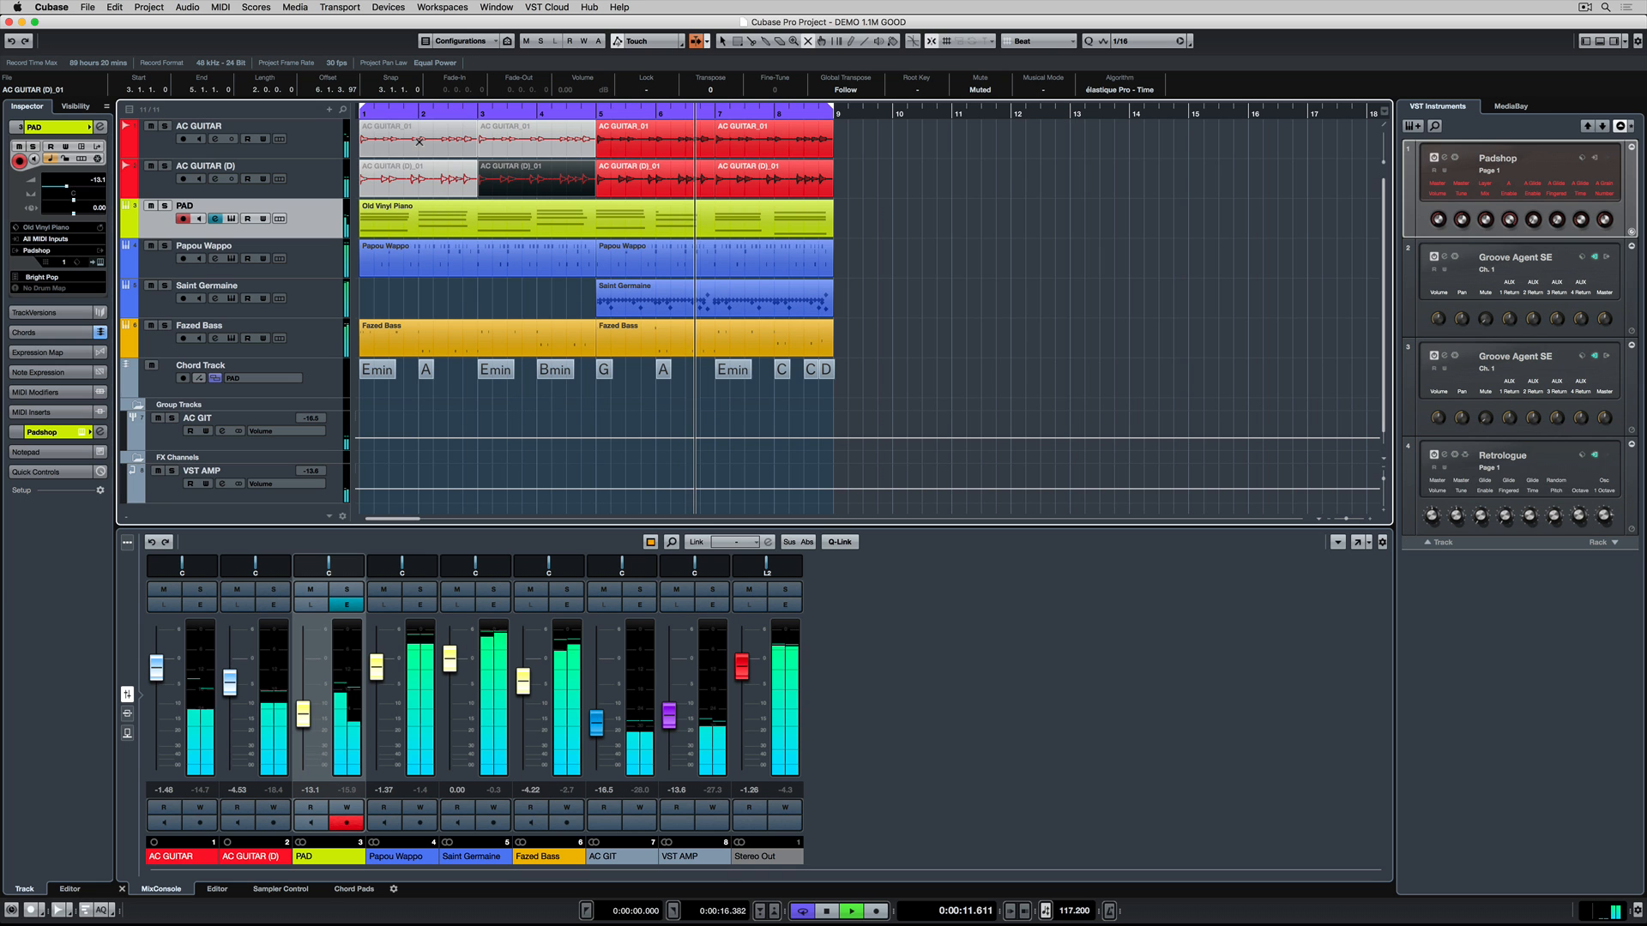
Select the AC GIT group and draw volume points ramping up from the song start.
left_click(530, 136)
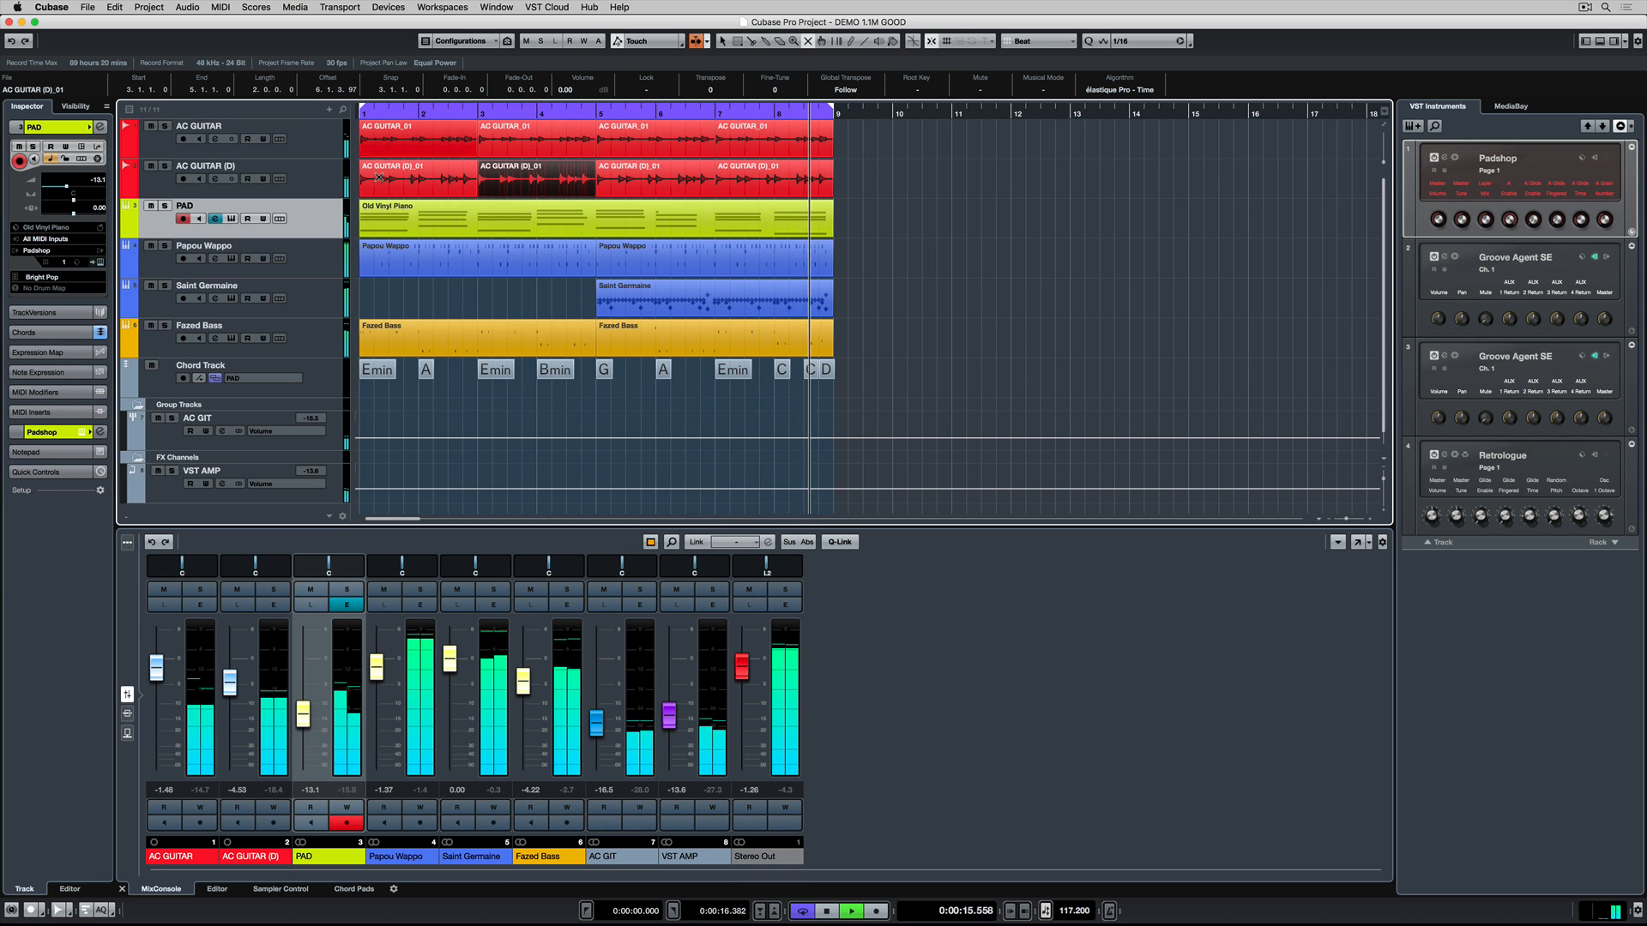
left_click(197, 417)
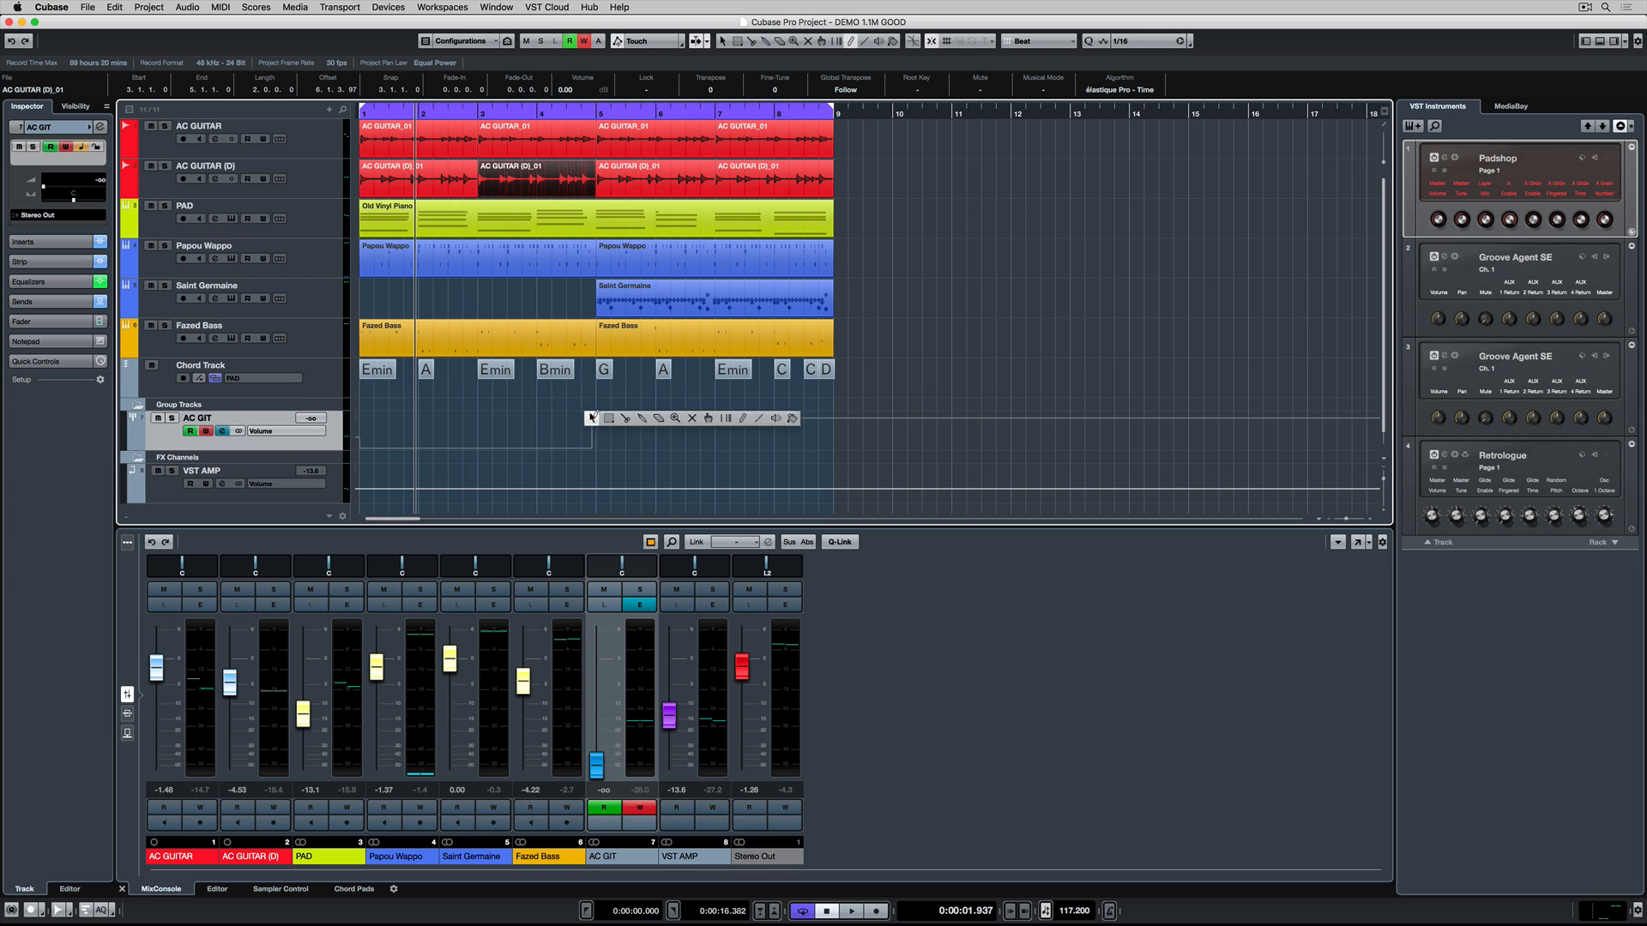
left_click(553, 438)
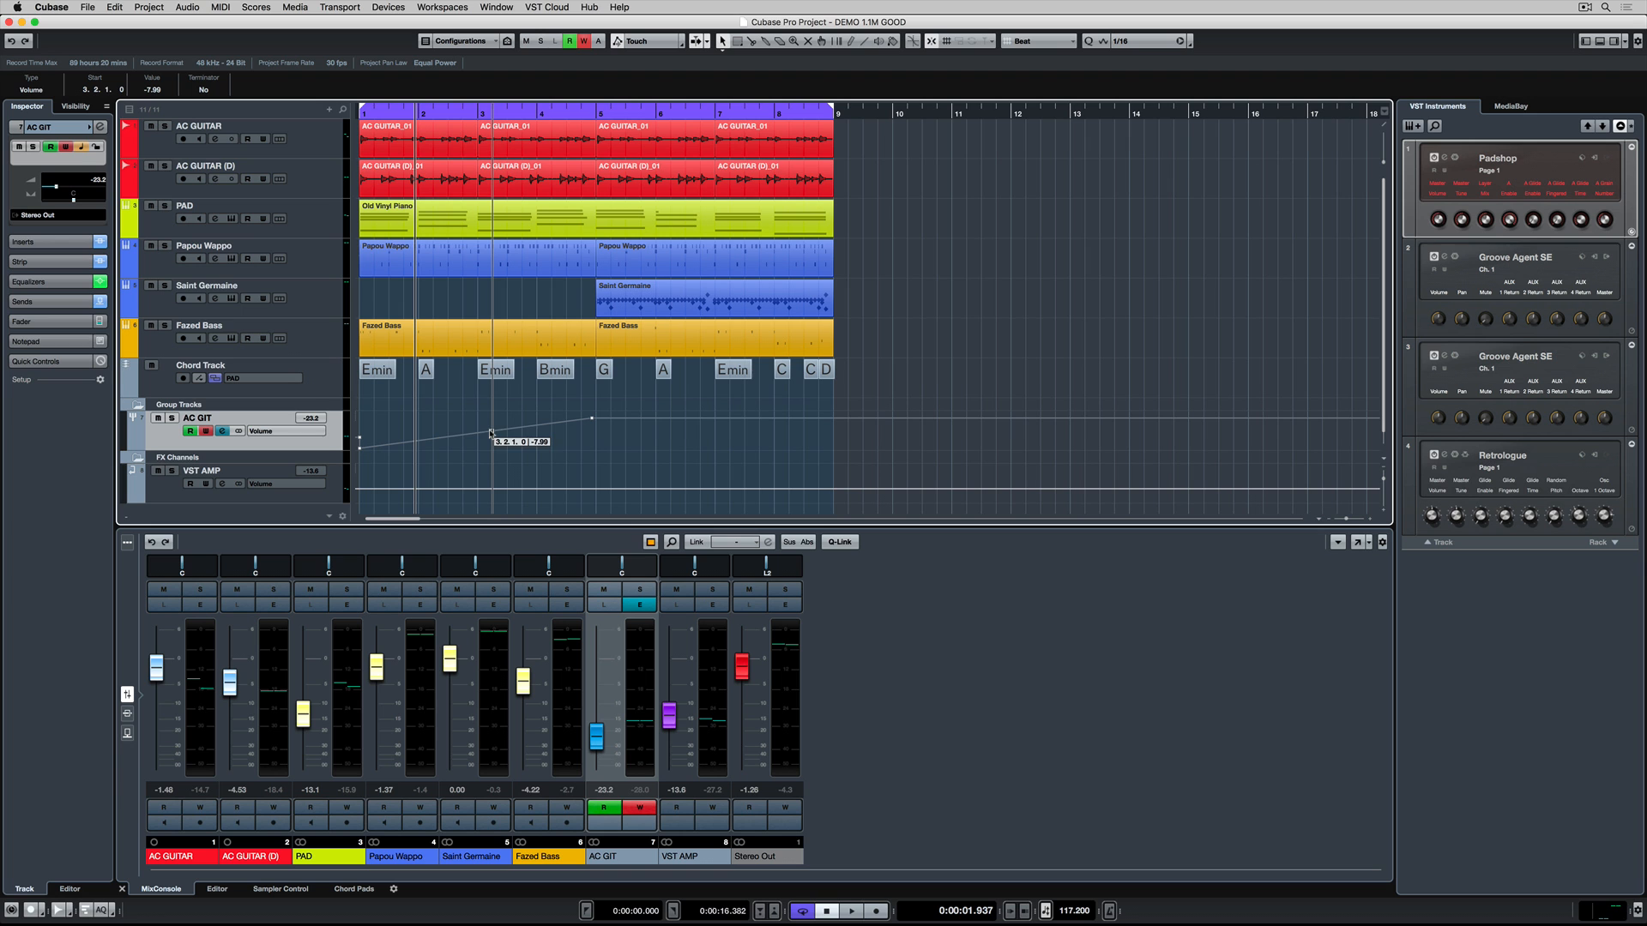
left_click(851, 911)
type("master")
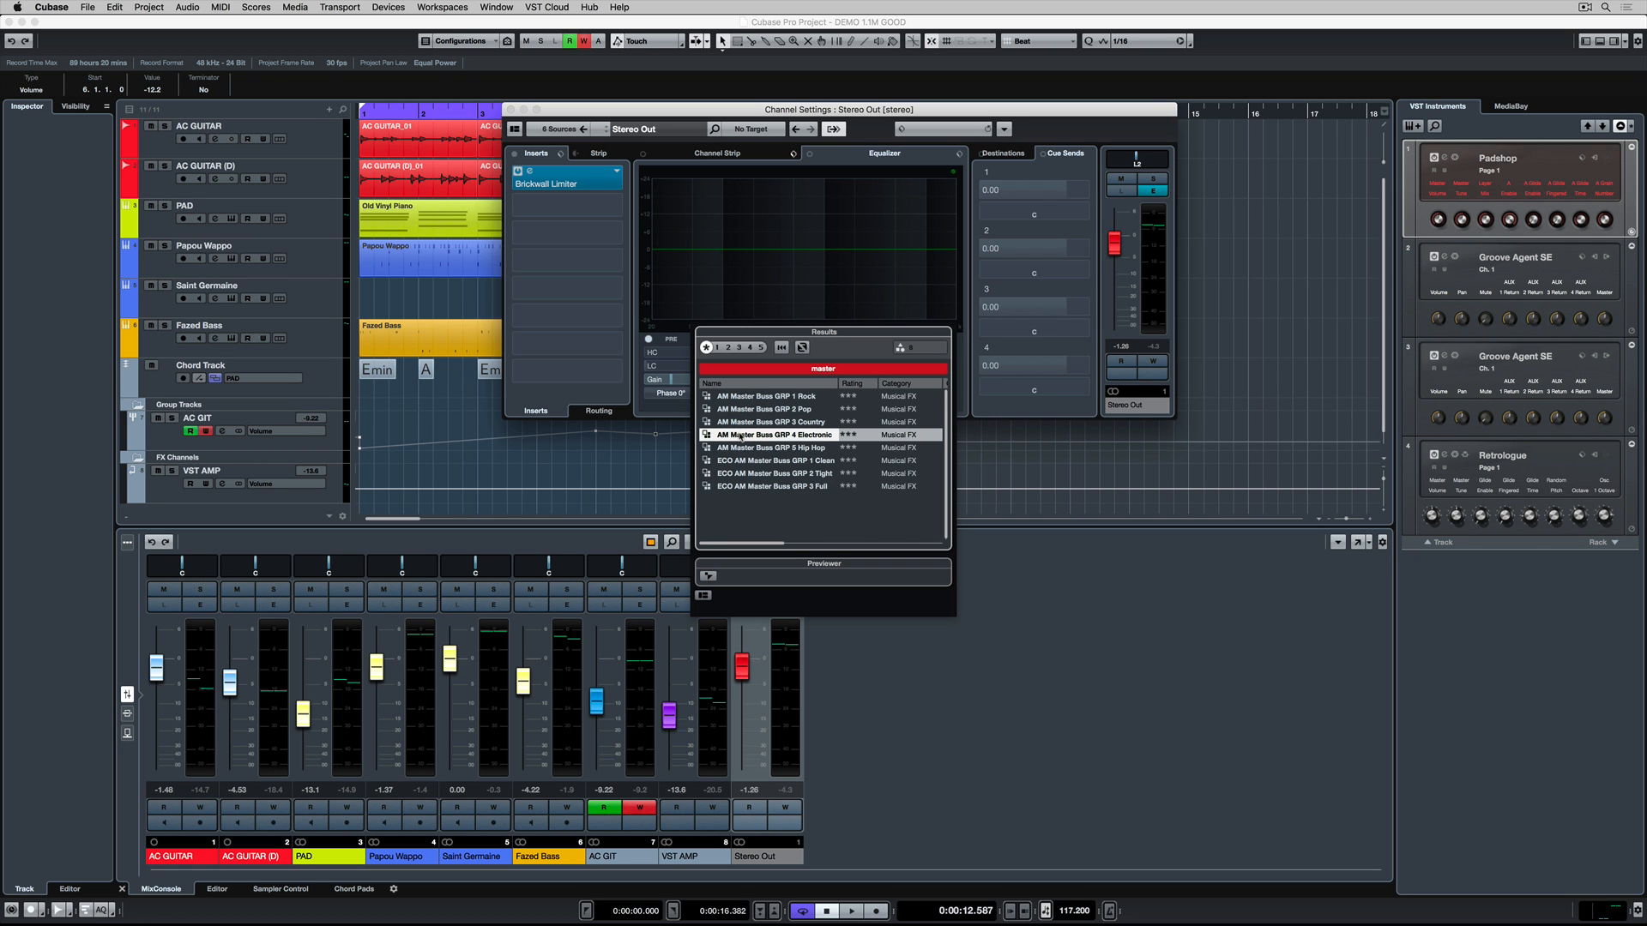
Load AM Master Buss GRP 4 Electronic onto Stereo Out.
left_click(851, 911)
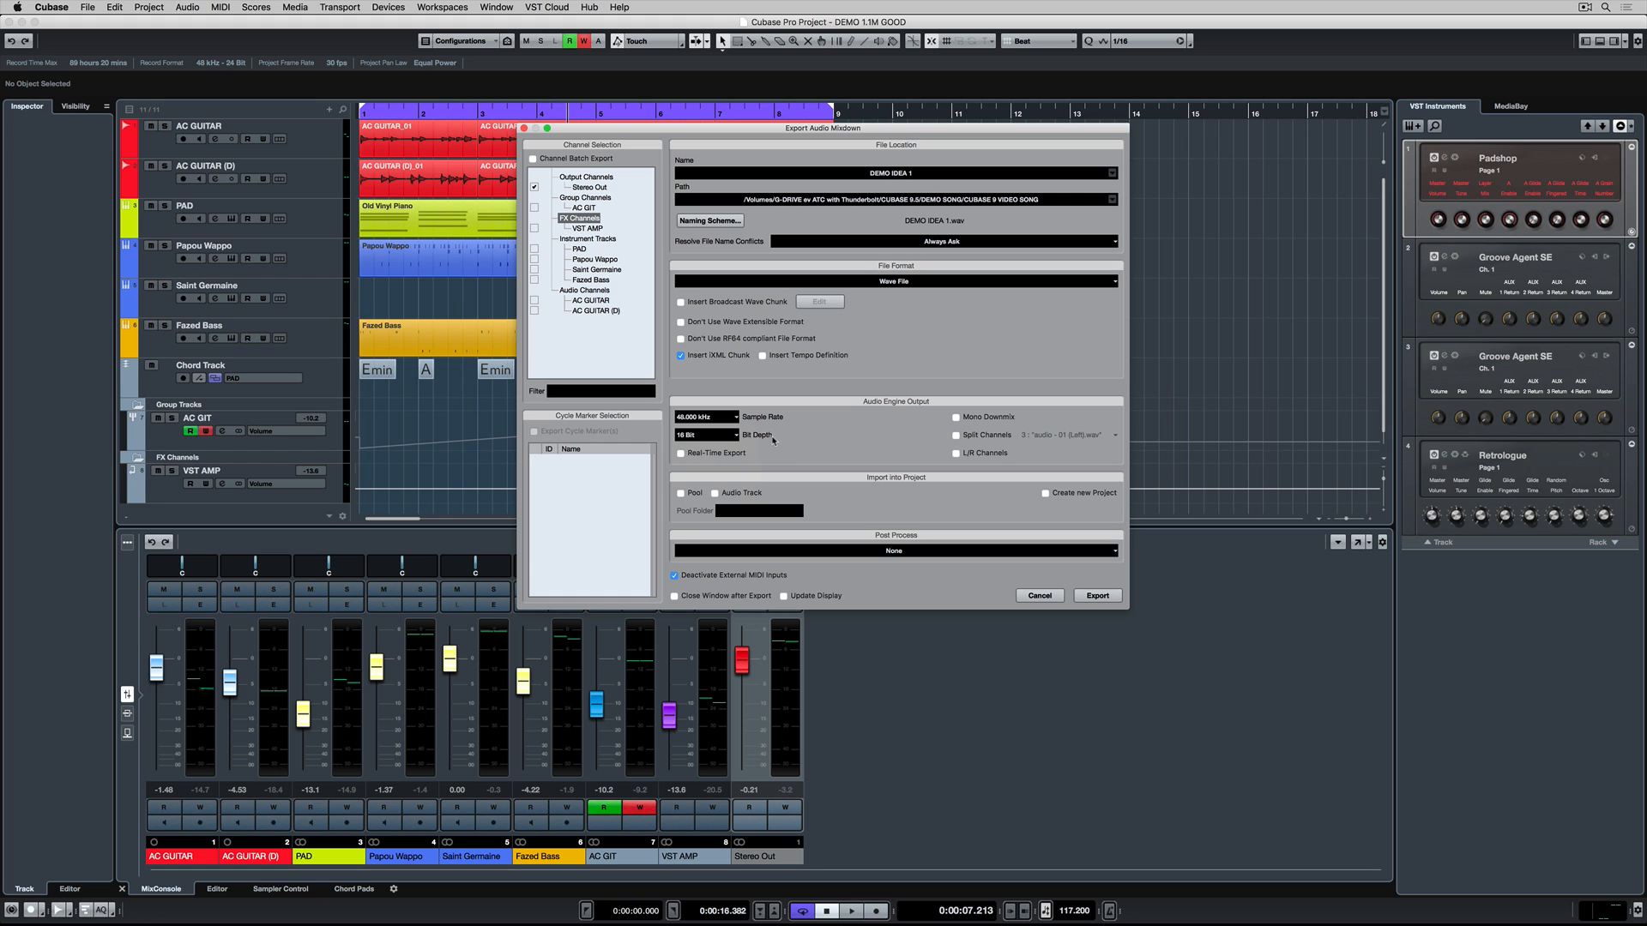
Review the Post Process options in Export Audio Mixdown and keep None.
left_click(894, 550)
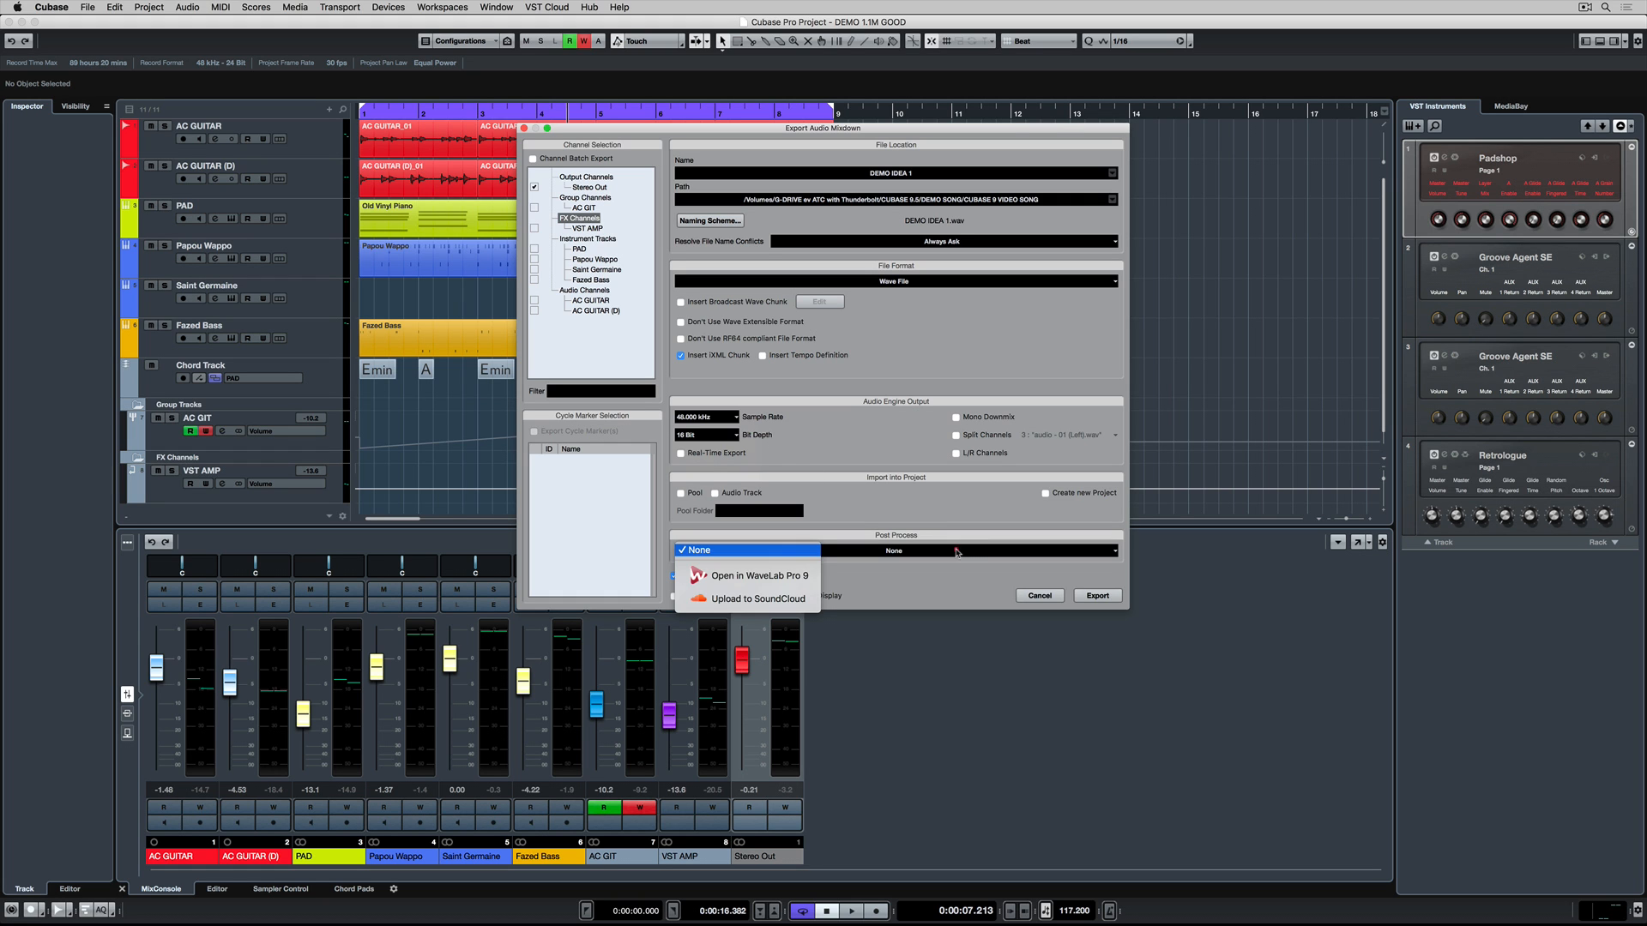
mouse_move(757, 576)
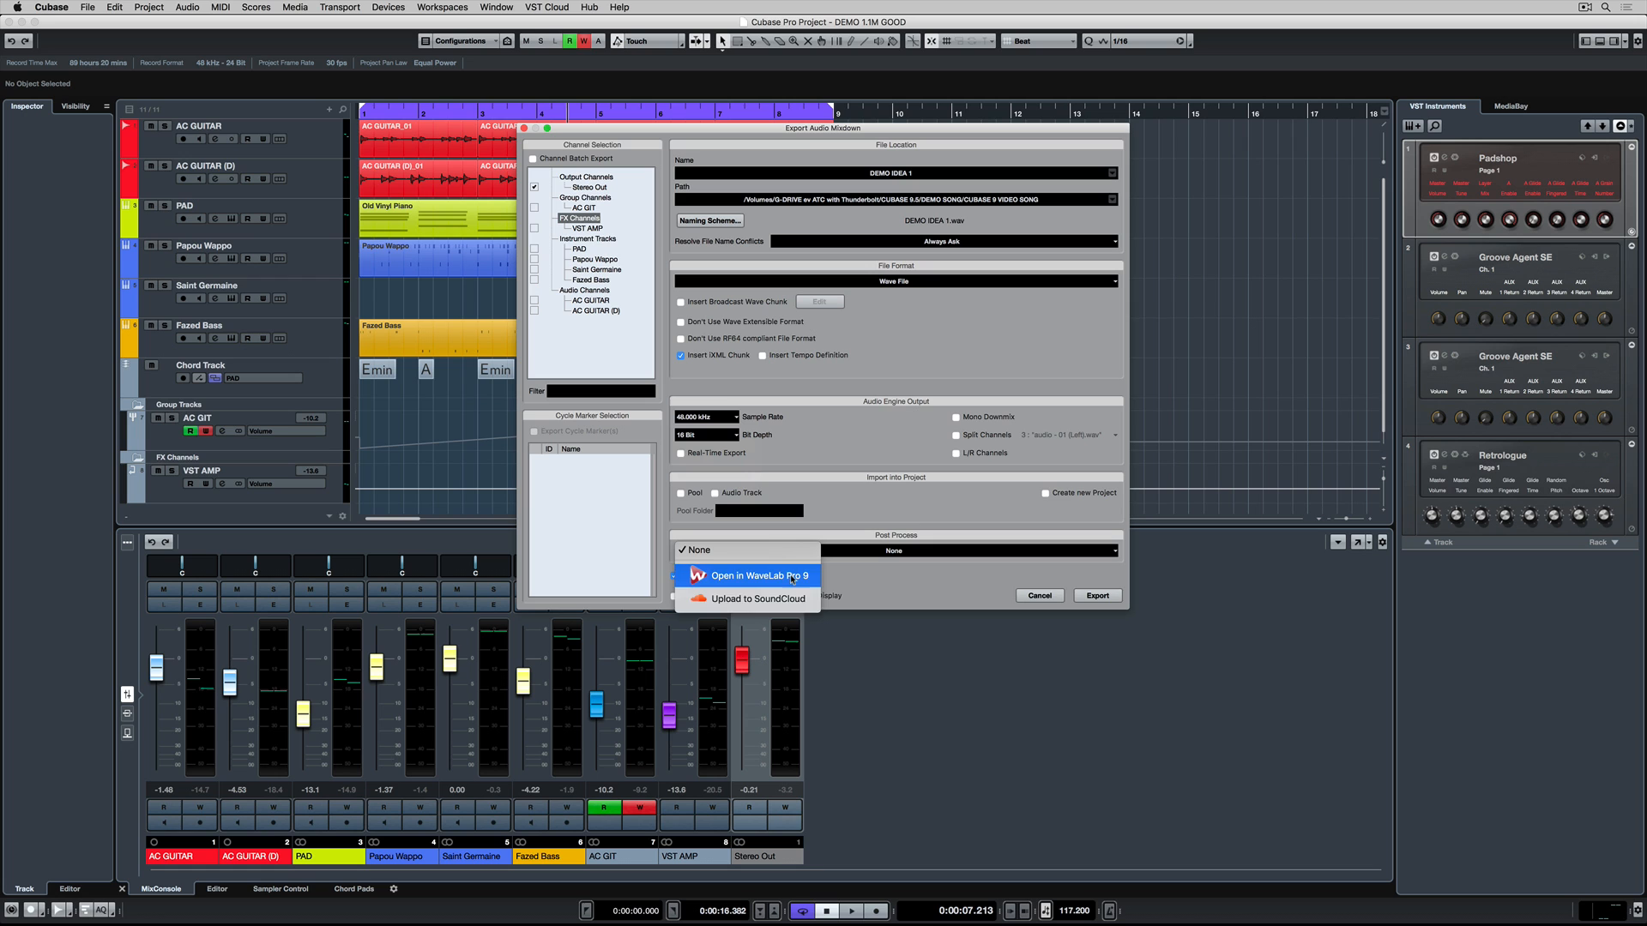
mouse_move(750, 599)
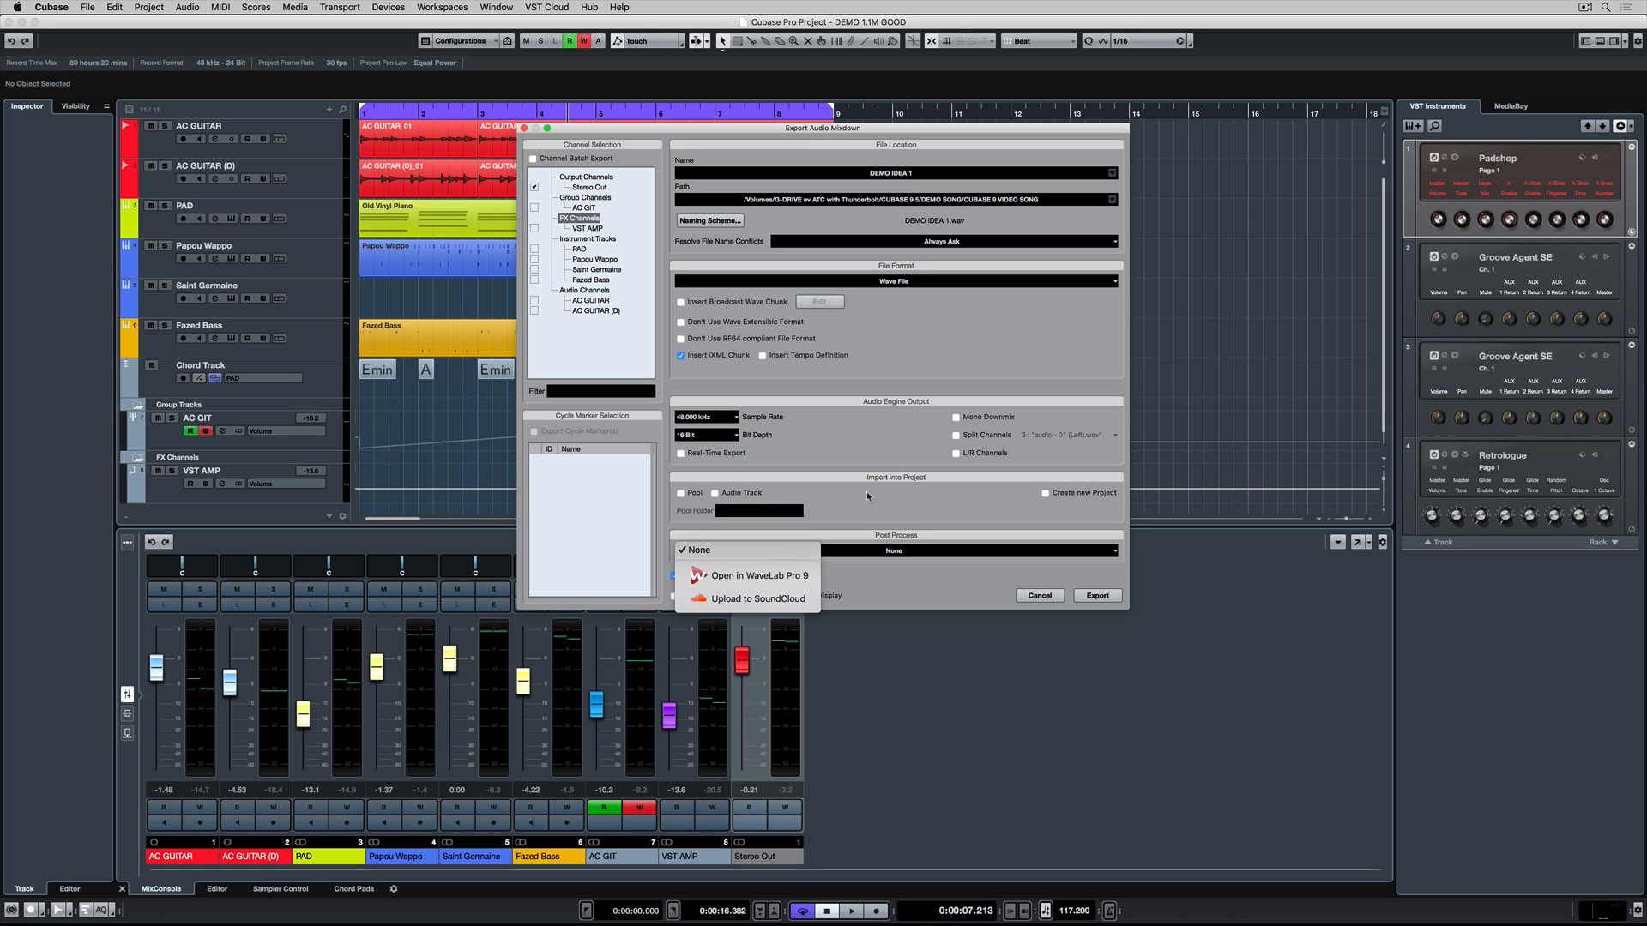
left_click(697, 549)
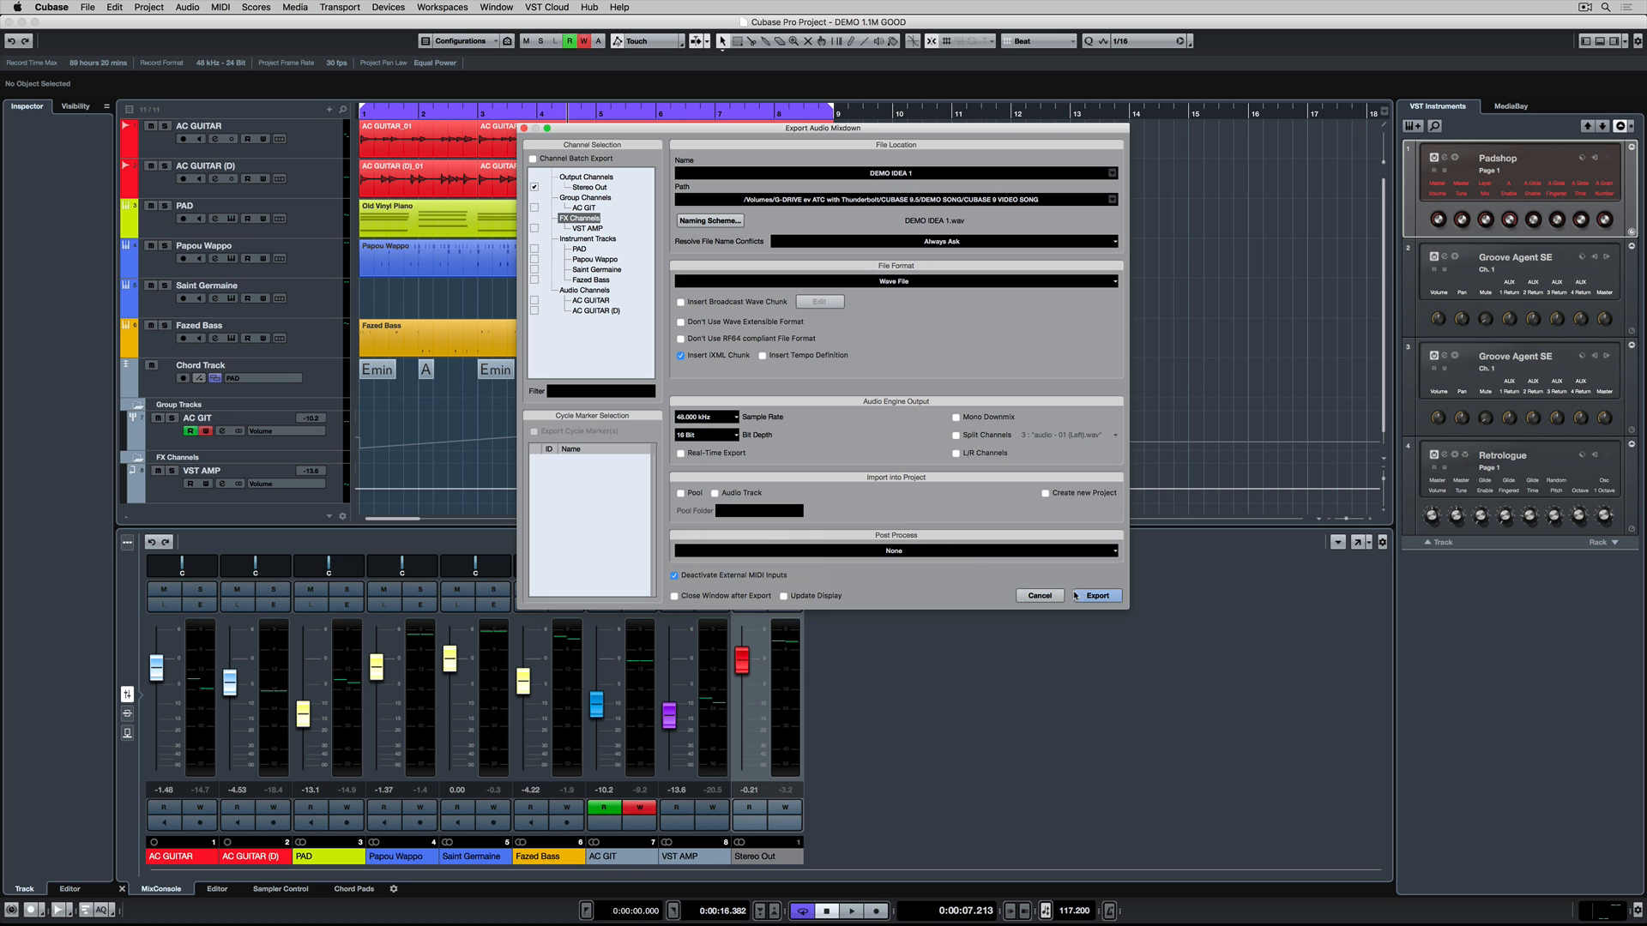